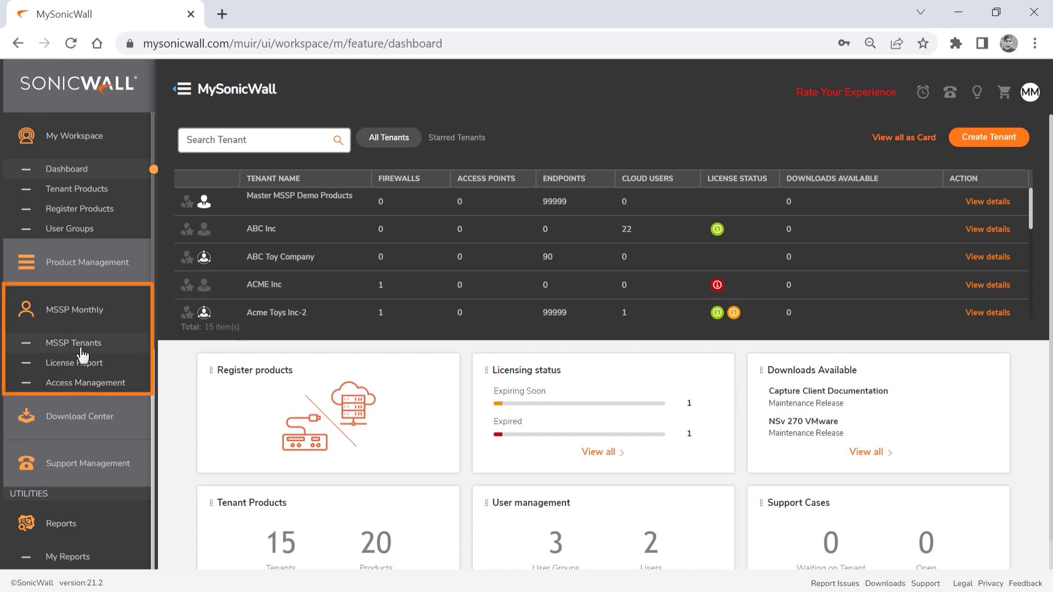
# Step: Open MSSP Tenants and scroll through the tenant list with products and statuses
pyautogui.click(73, 343)
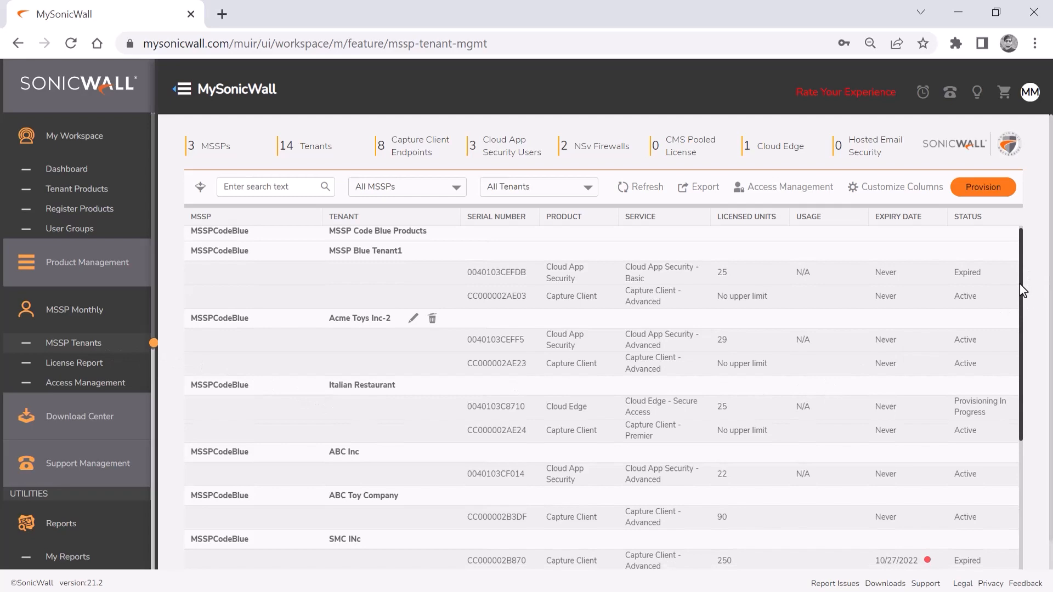
pyautogui.scroll(-3)
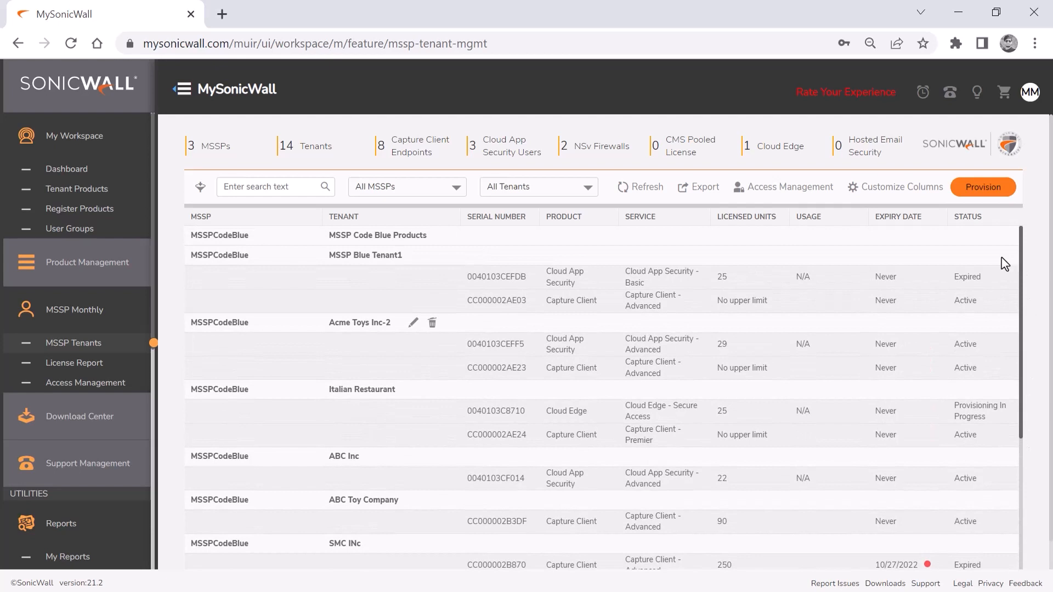
# Step: Start a new tenant and fill in Movekart.com's contact and Milpitas, California 95035 address
pyautogui.click(982, 186)
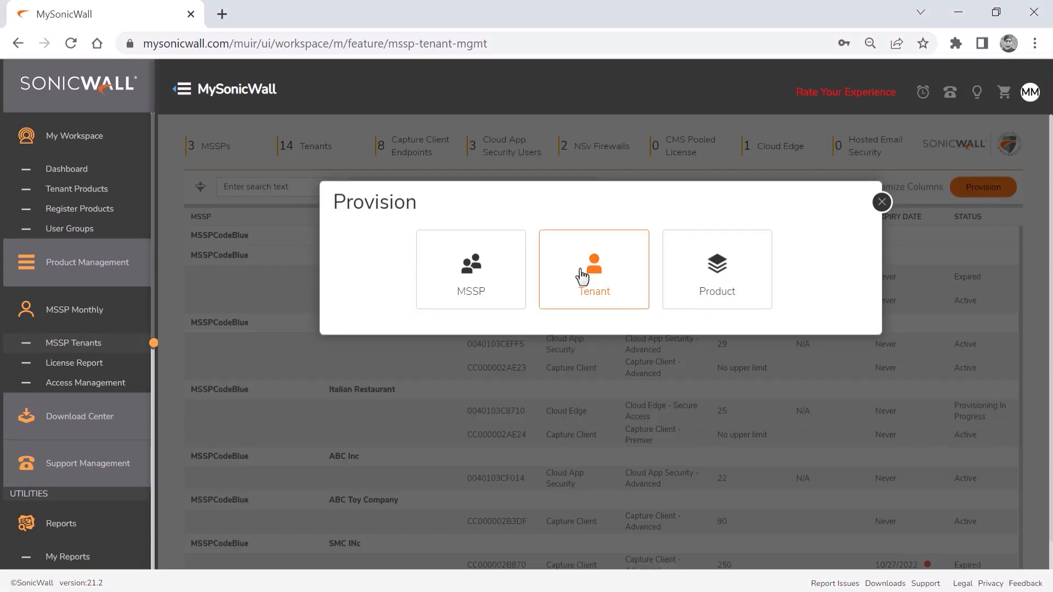
pyautogui.click(594, 269)
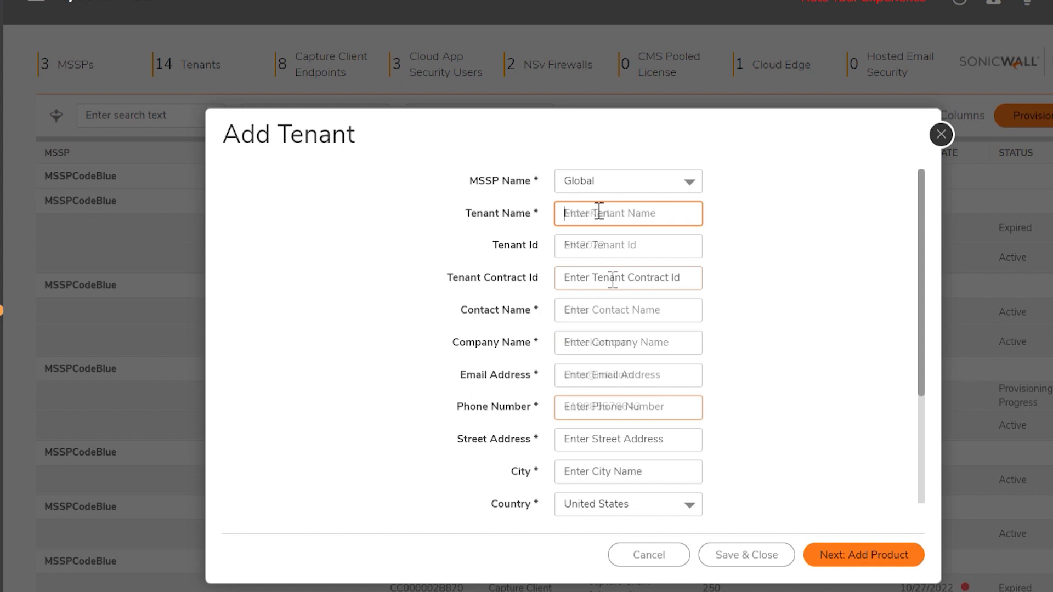
pyautogui.scroll(-3)
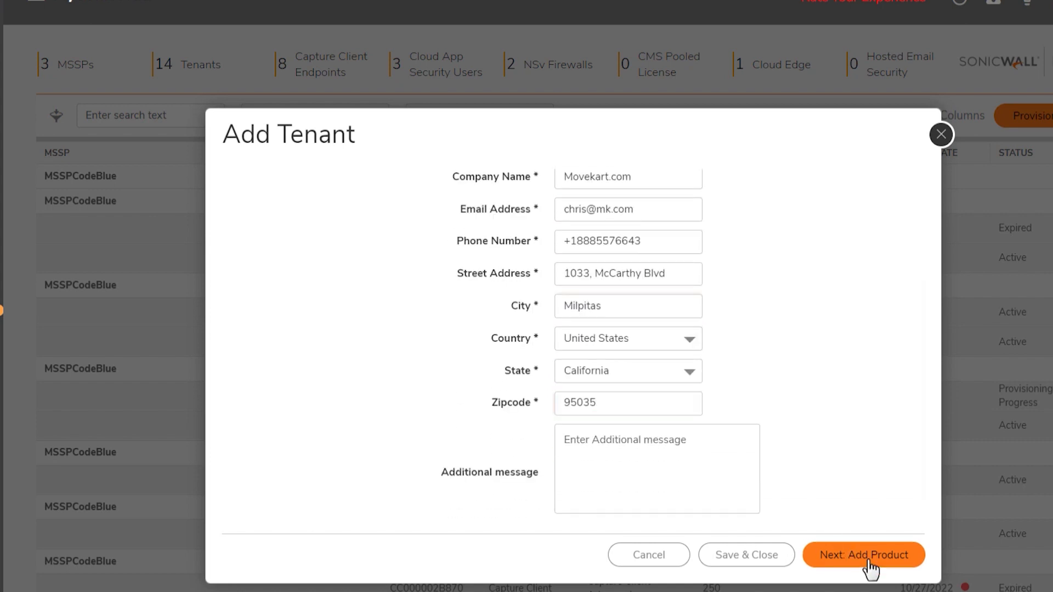
# Step: Save tenant MoveKart and choose Capture Client, Advanced tier, with a 20-unit upper limit
pyautogui.click(862, 554)
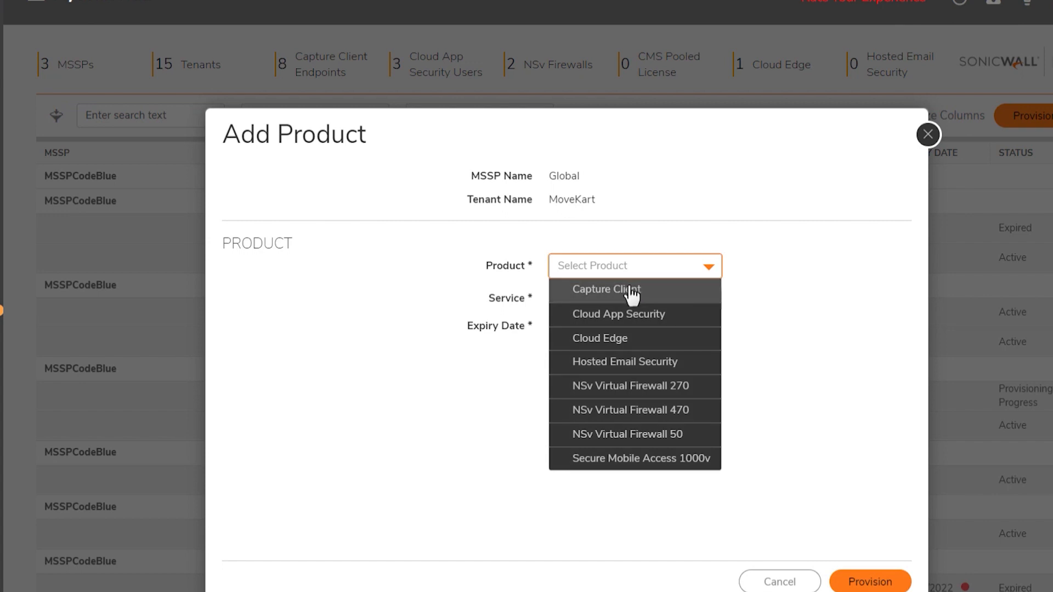
pyautogui.click(605, 289)
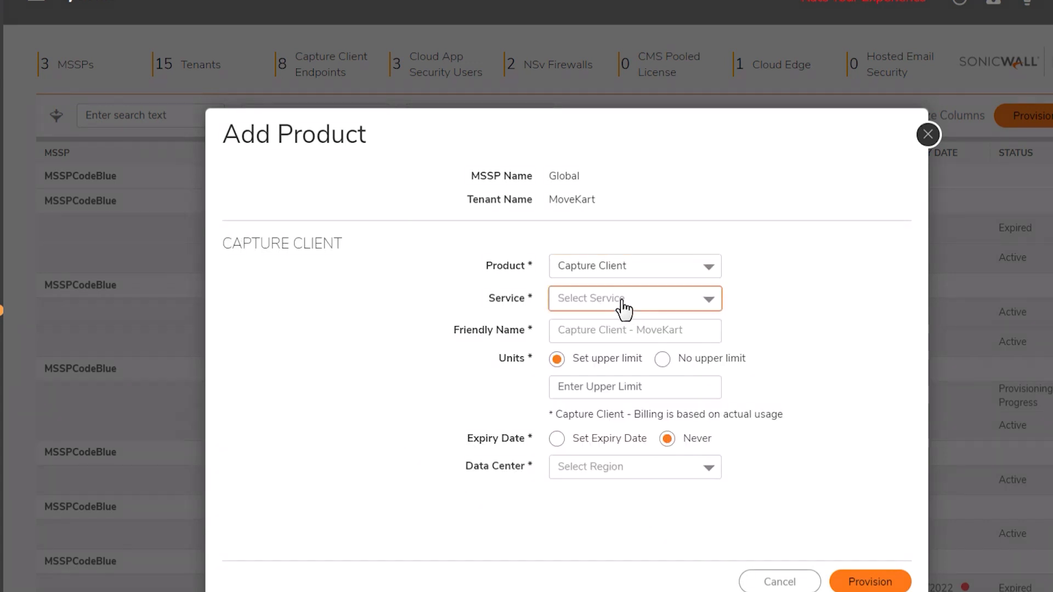
pyautogui.click(634, 299)
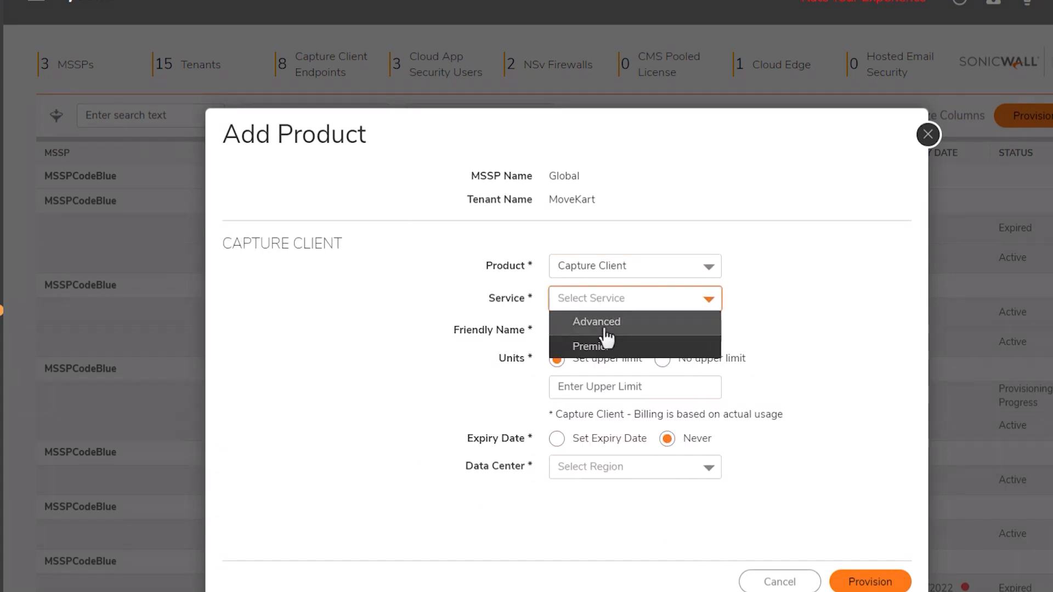
pyautogui.click(595, 322)
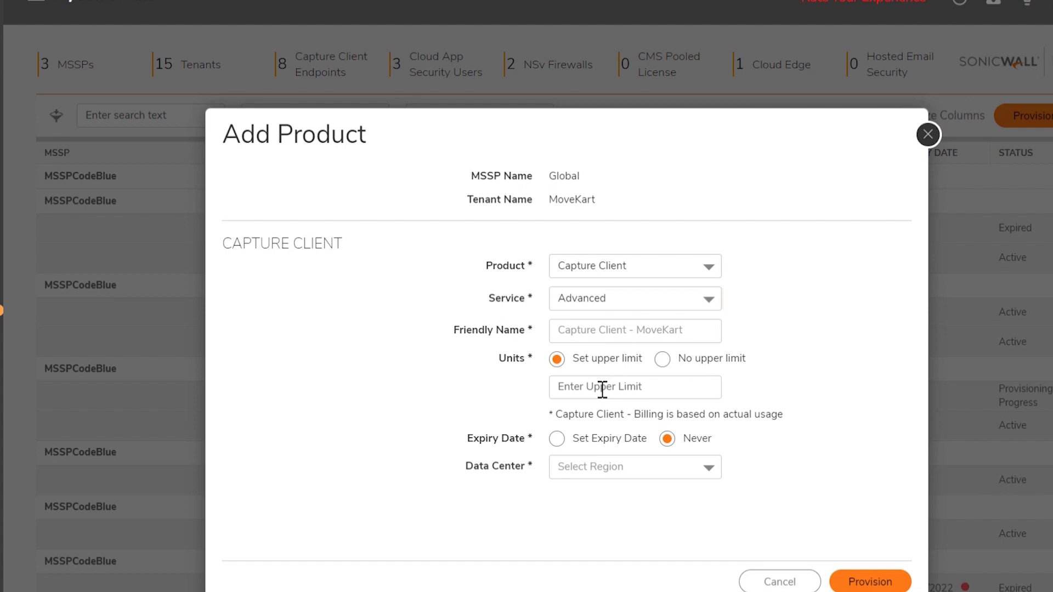
pyautogui.write('0')
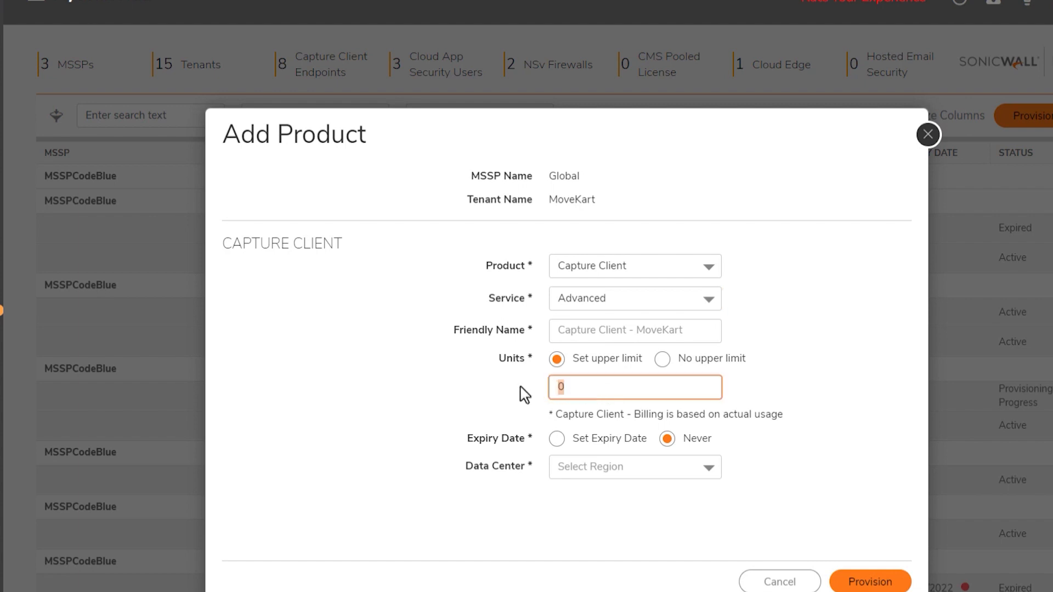
pyautogui.write('20')
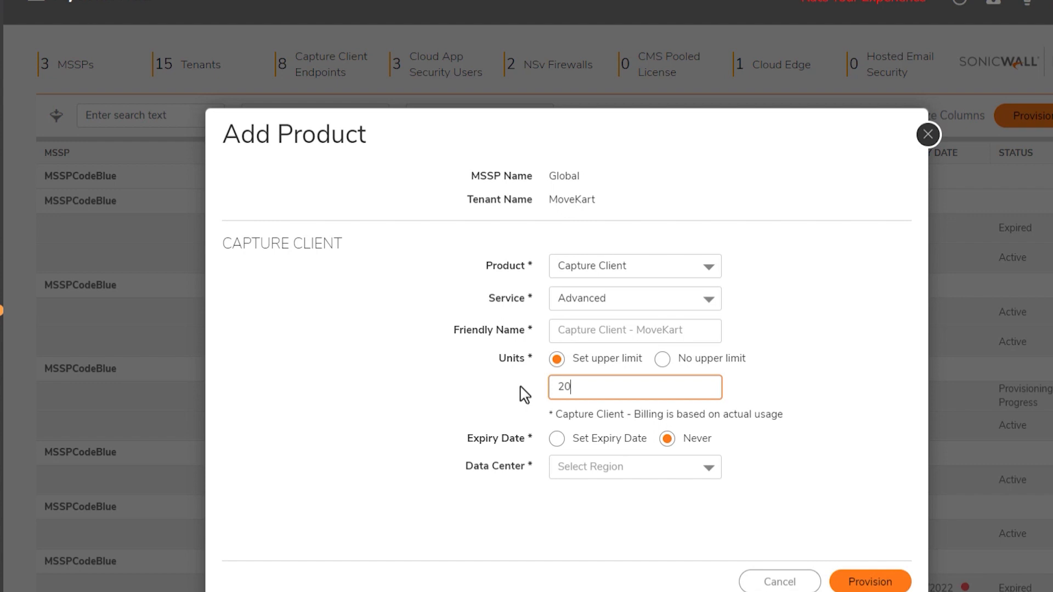
# Step: Set the license to never expire and use the San Jose, North America data center
pyautogui.click(556, 438)
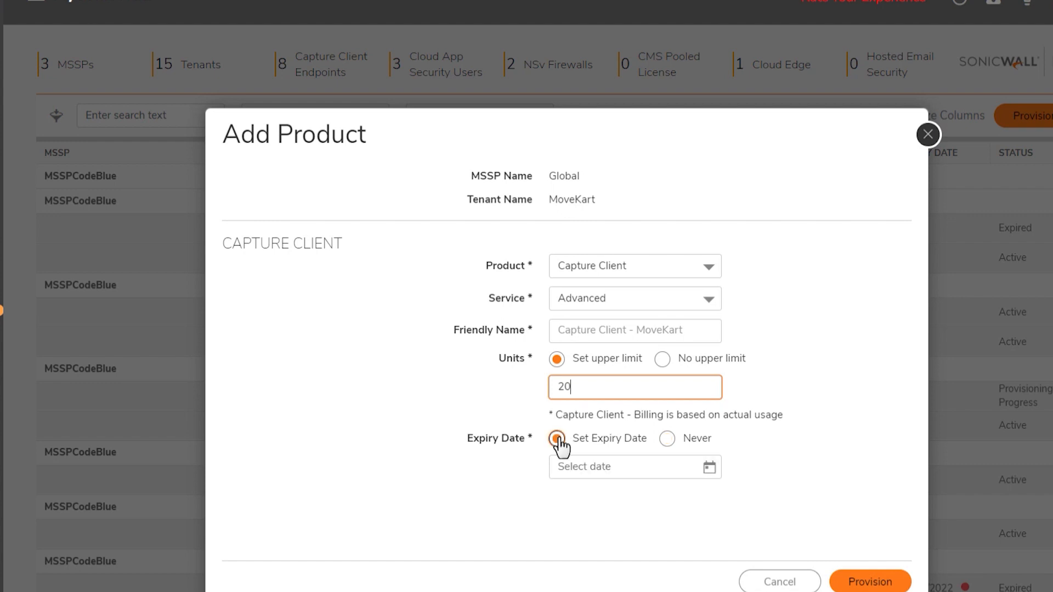
pyautogui.moveTo(662, 447)
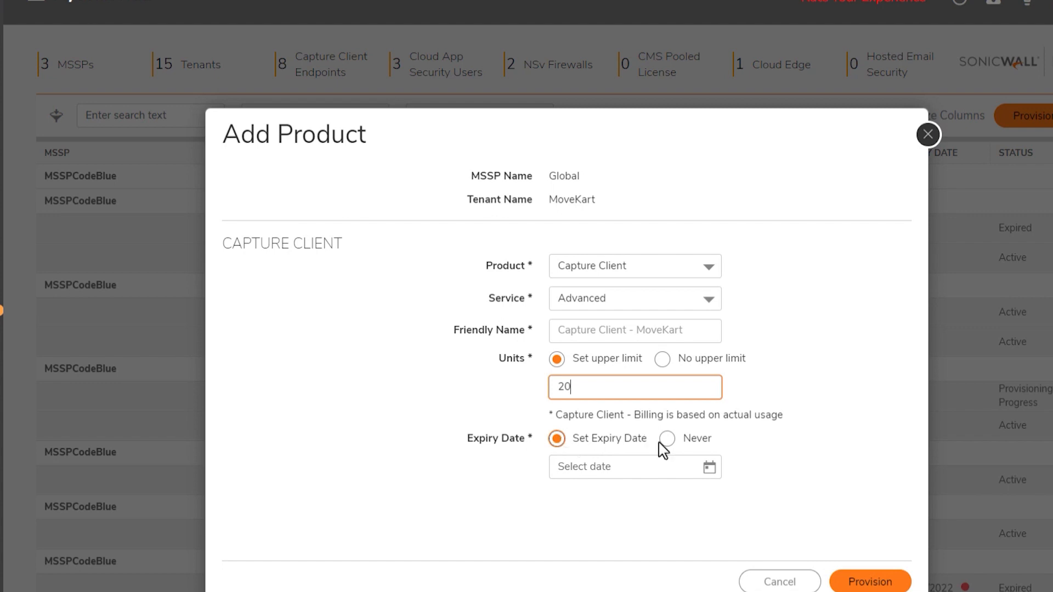
pyautogui.click(667, 438)
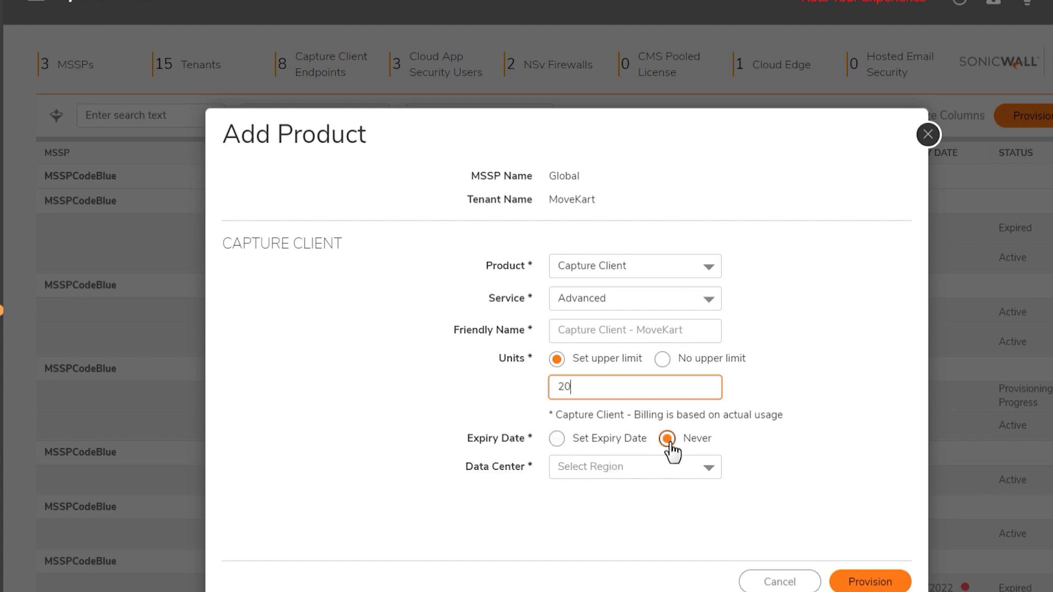
pyautogui.click(635, 467)
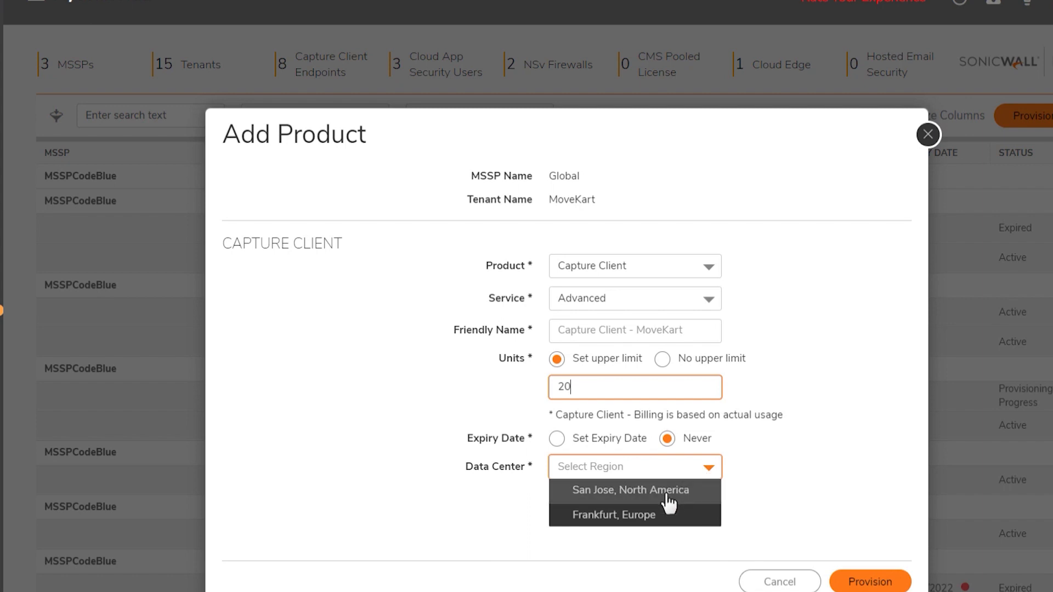
pyautogui.moveTo(669, 502)
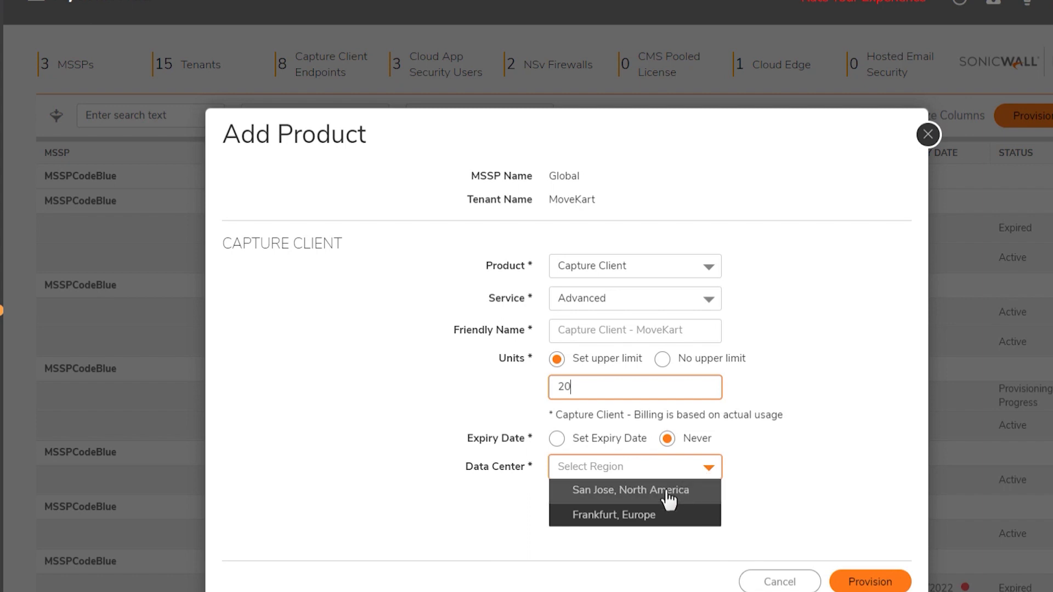
pyautogui.click(629, 489)
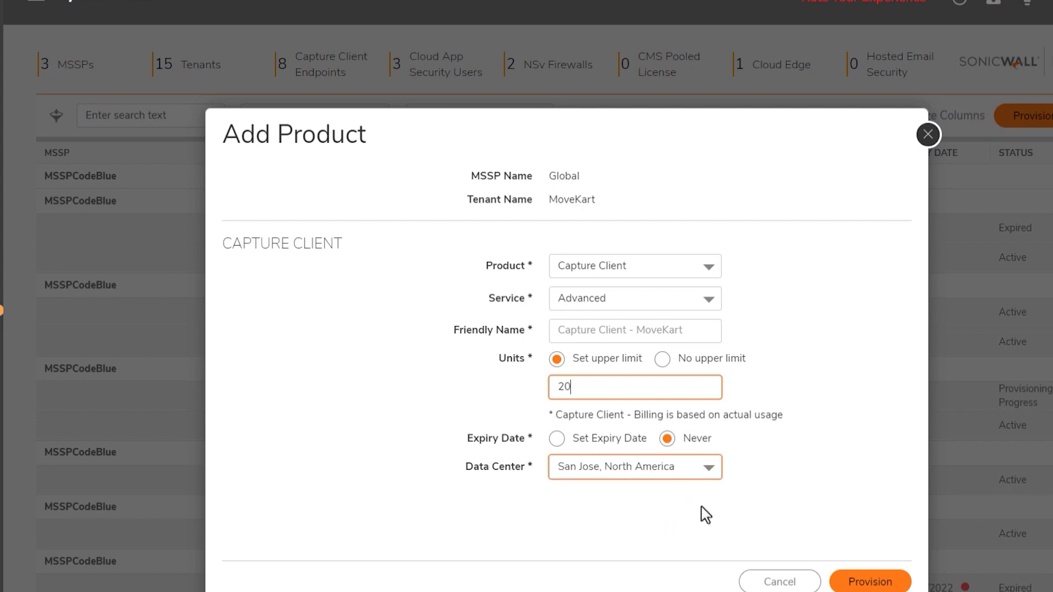
# Step: Provision the Capture Client, dismiss the summary, and scroll to MoveKart's 20-unit row
pyautogui.click(869, 582)
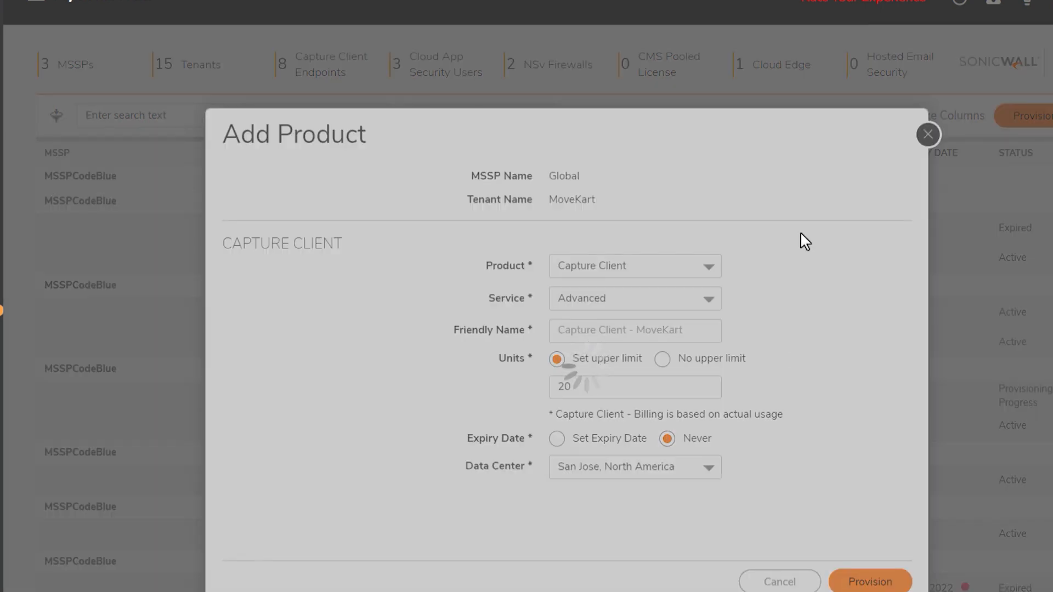
pyautogui.click(868, 581)
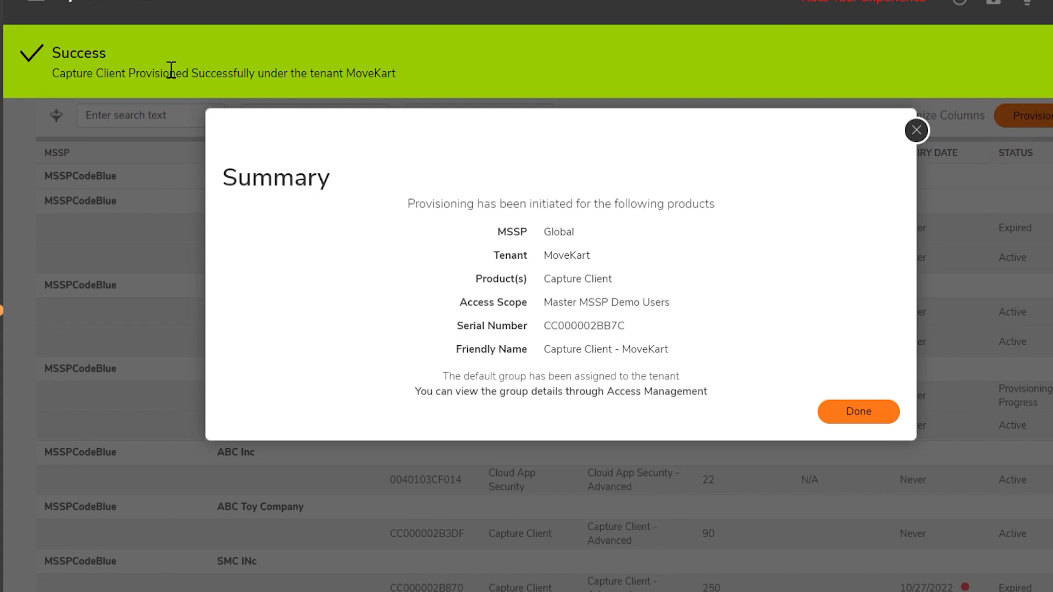
pyautogui.click(857, 411)
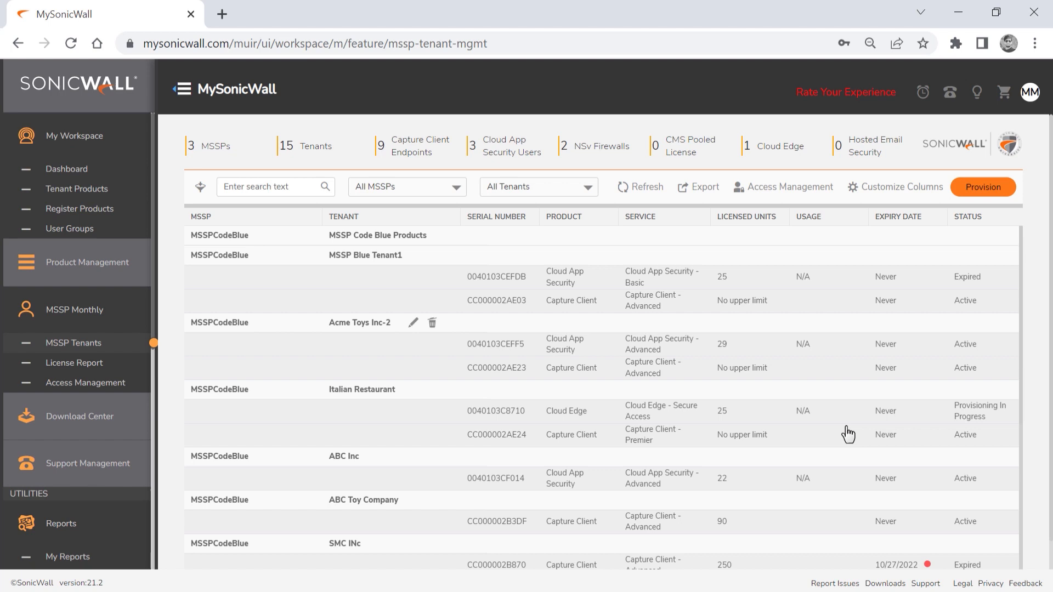
pyautogui.scroll(-3)
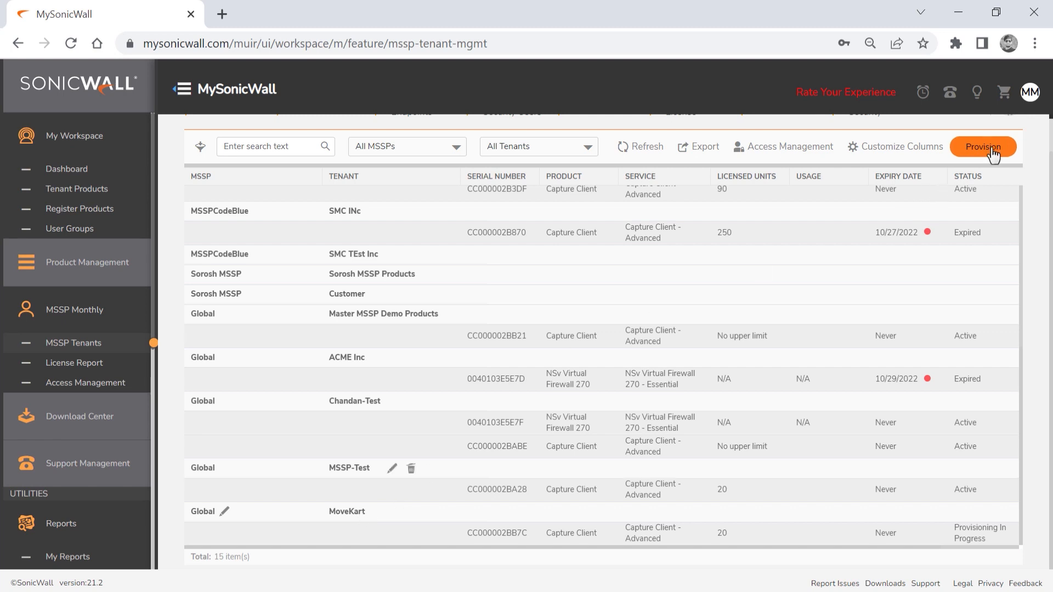
# Step: Add a product under MSSP Global for tenant MoveKart: NSv Virtual Firewall 270
pyautogui.click(982, 147)
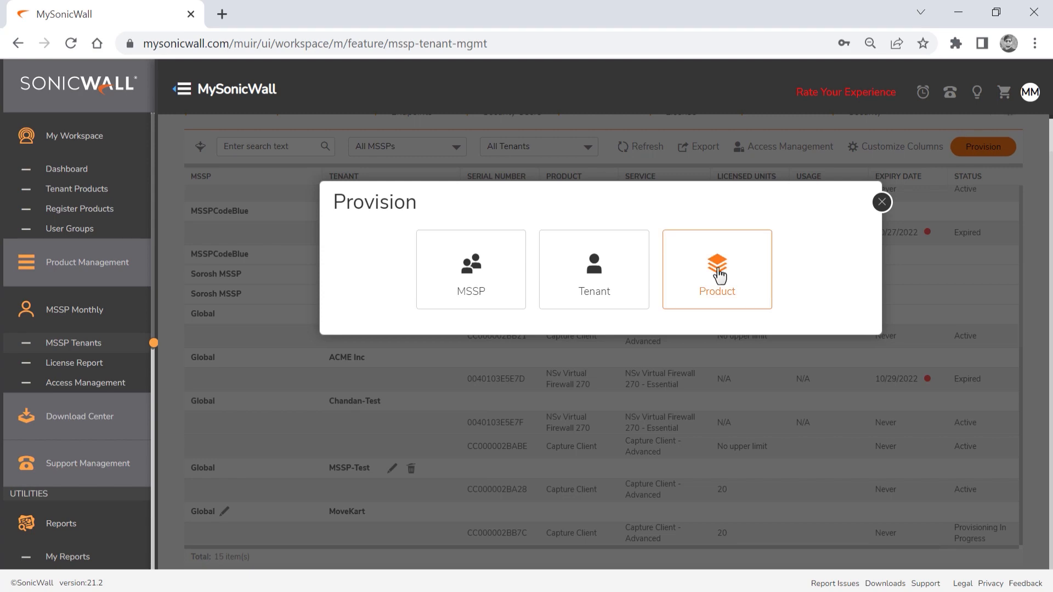
pyautogui.click(717, 269)
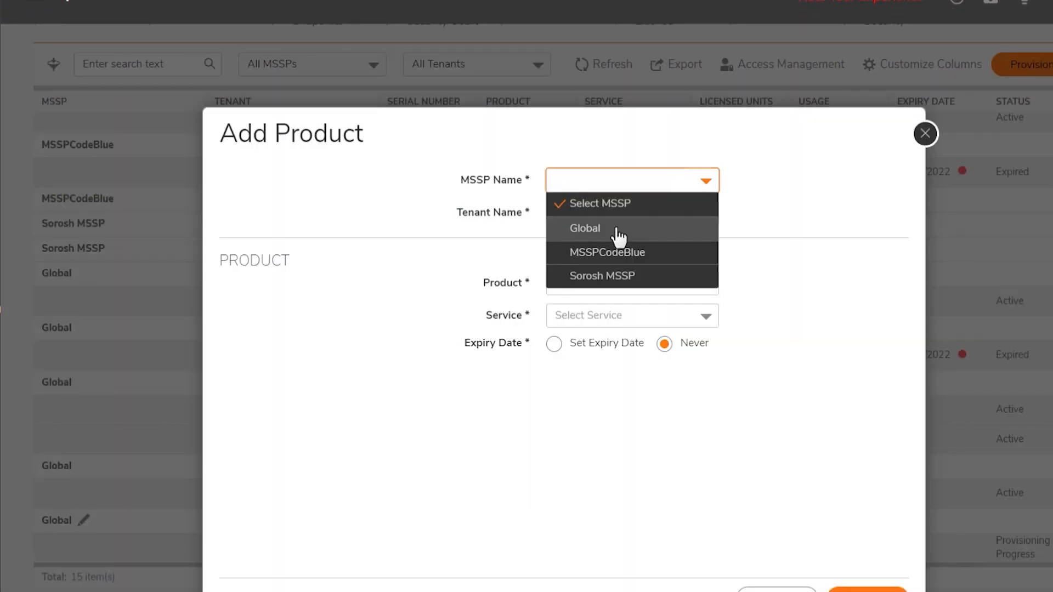
pyautogui.click(584, 228)
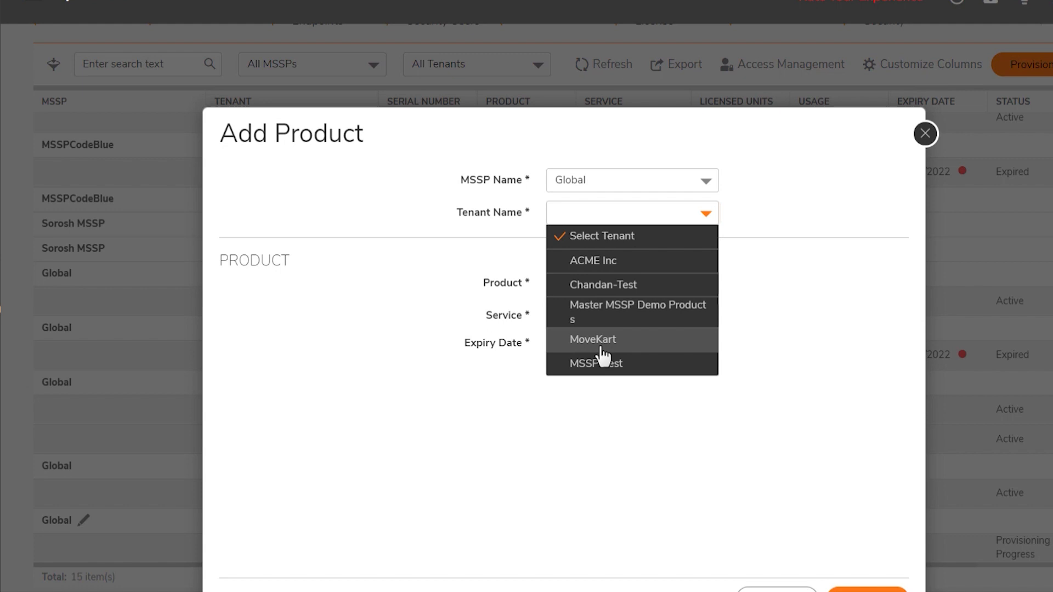
pyautogui.click(592, 339)
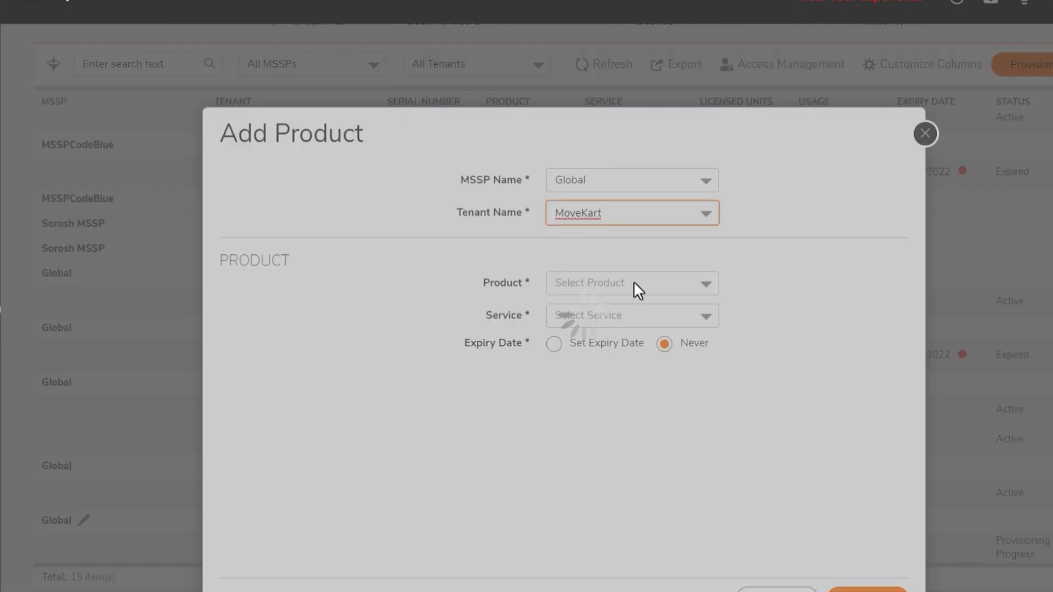
pyautogui.click(631, 283)
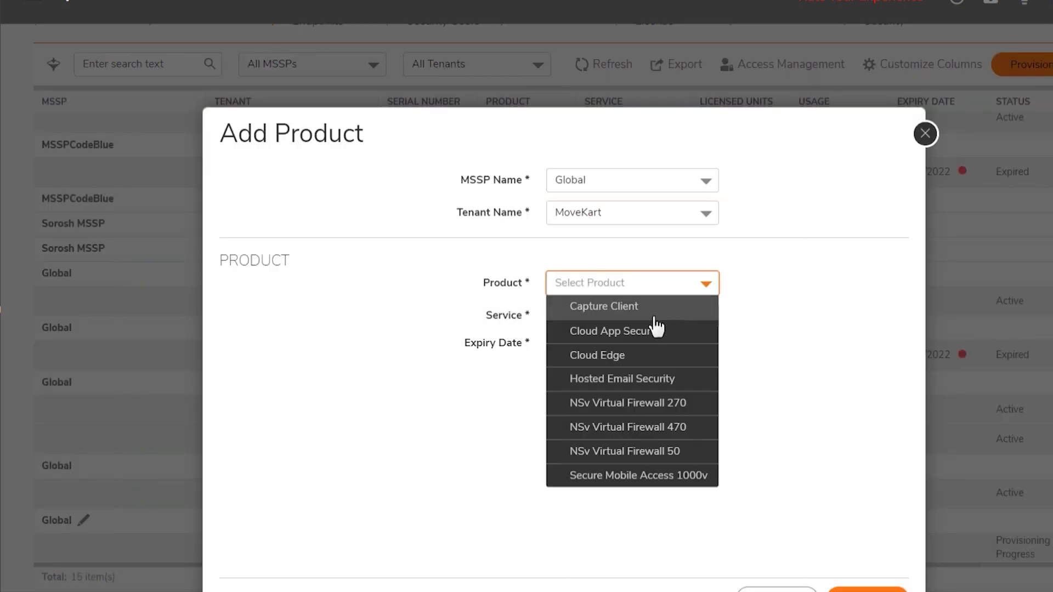
pyautogui.click(626, 403)
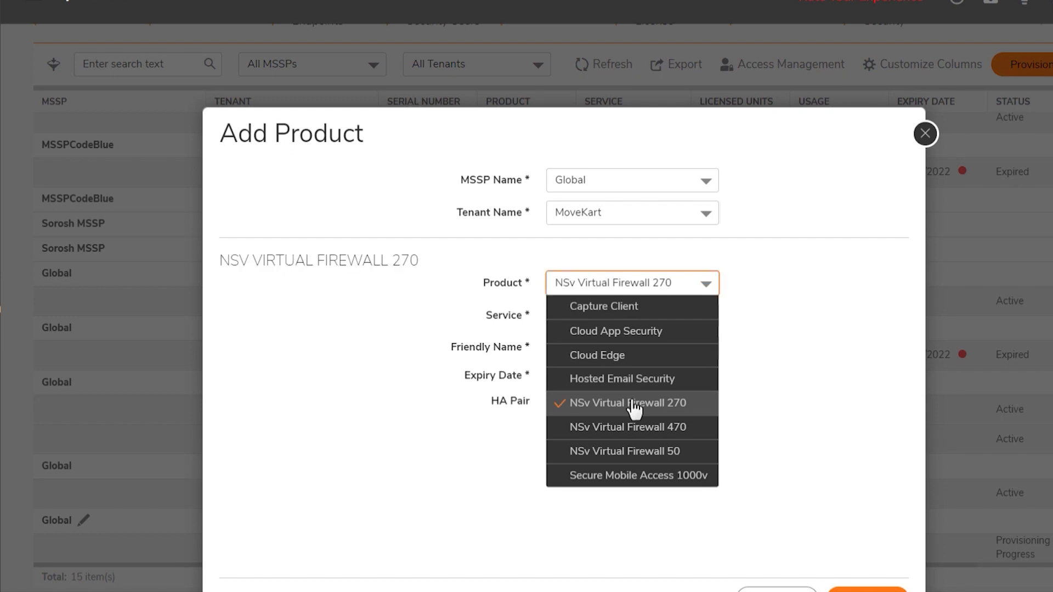
# Step: Give MSSP-NSv270 Advanced service, expiry 12/31/2023, HA pair off, and provision it
pyautogui.click(627, 403)
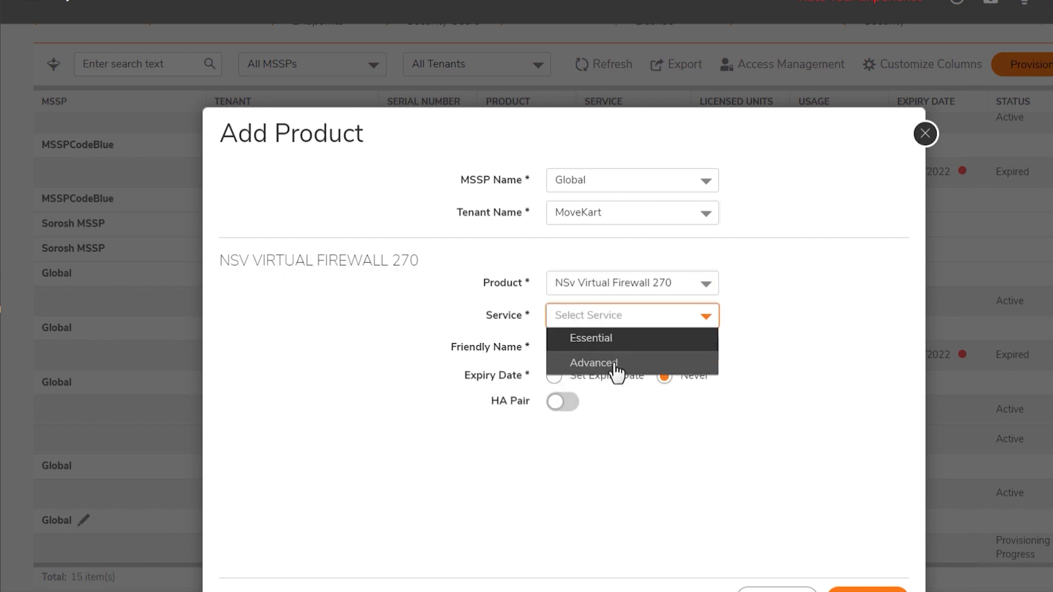
pyautogui.click(593, 363)
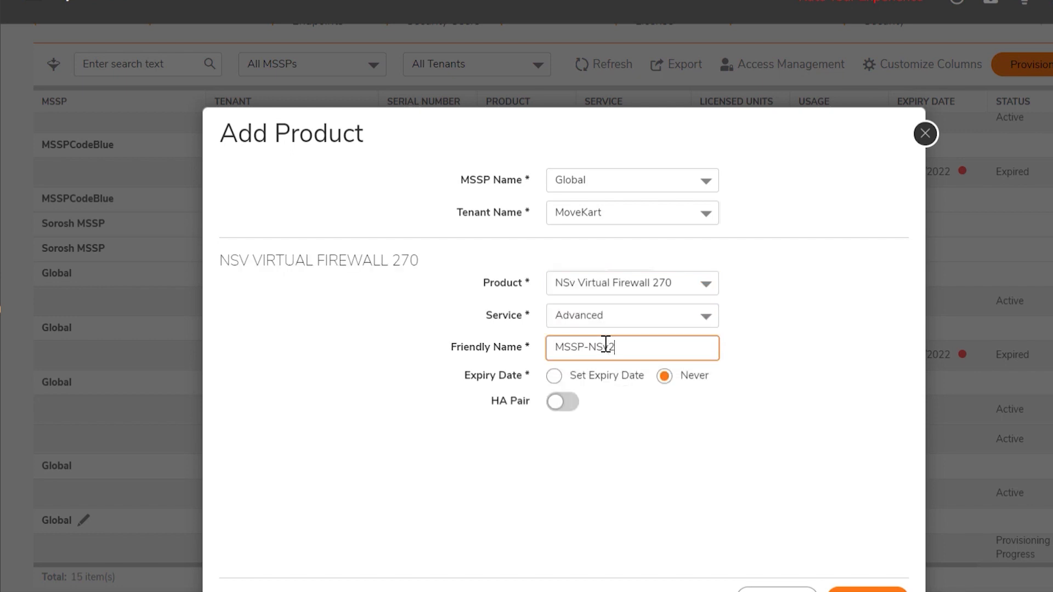
pyautogui.click(554, 375)
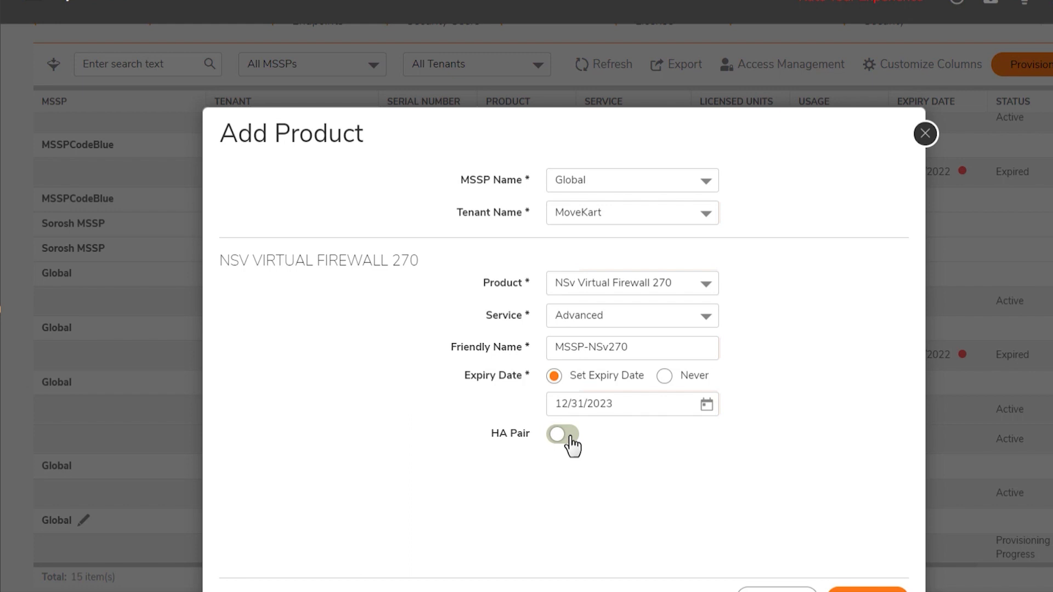
pyautogui.click(562, 435)
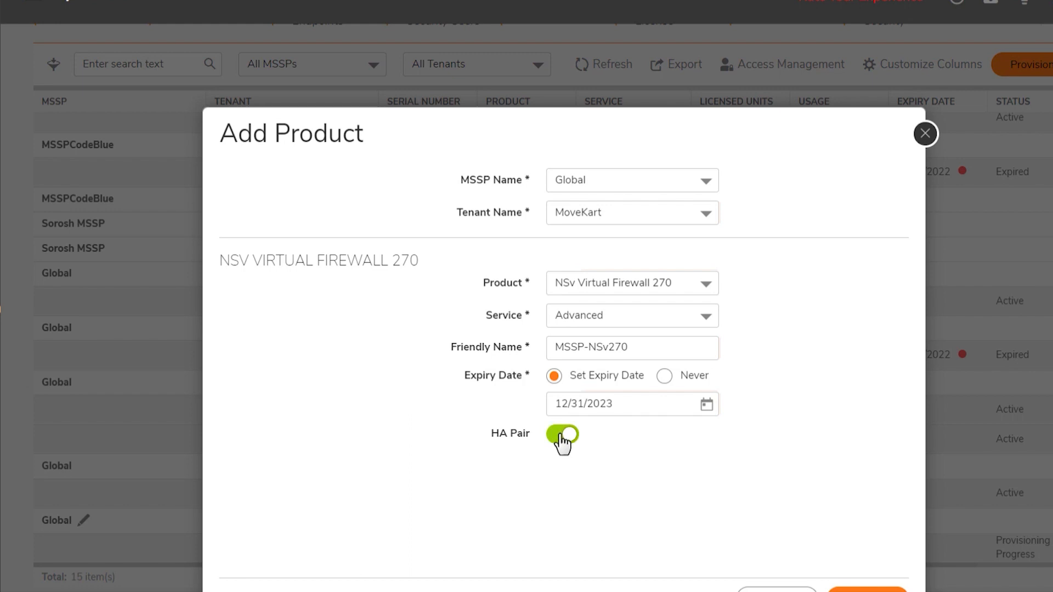
pyautogui.click(563, 434)
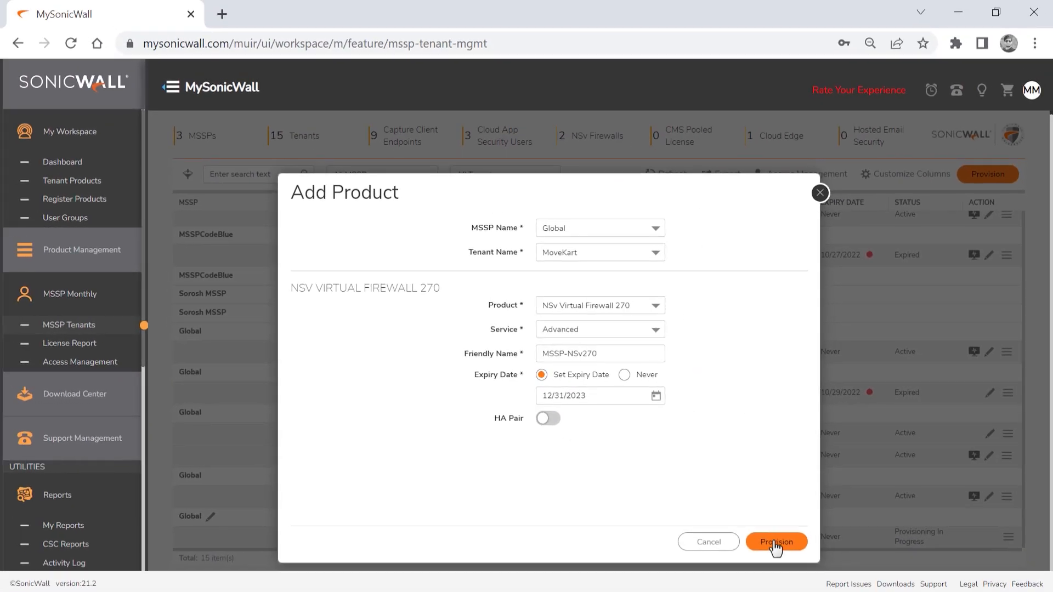
pyautogui.click(776, 542)
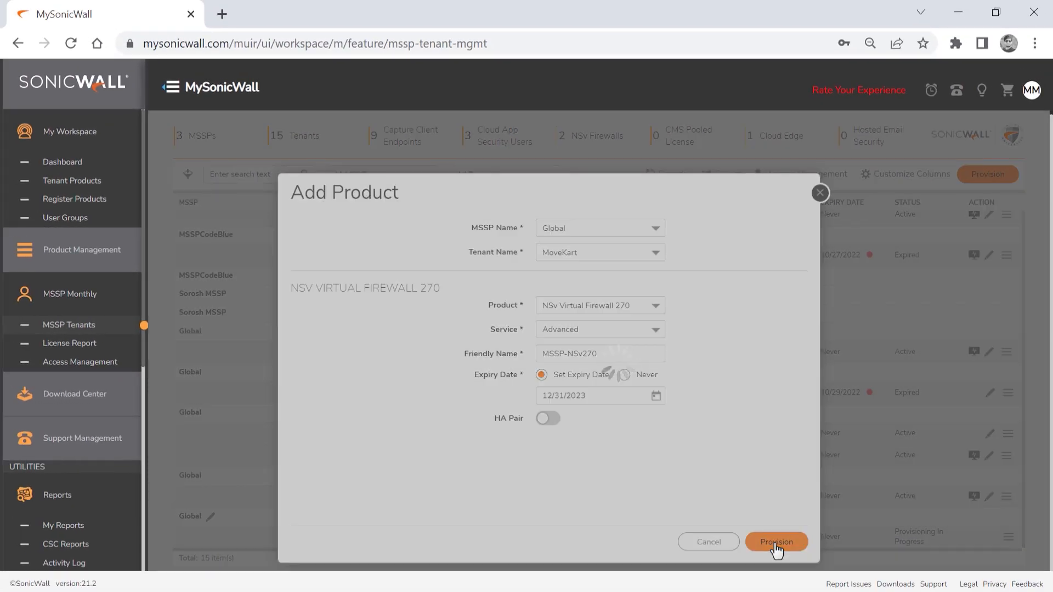
pyautogui.click(775, 542)
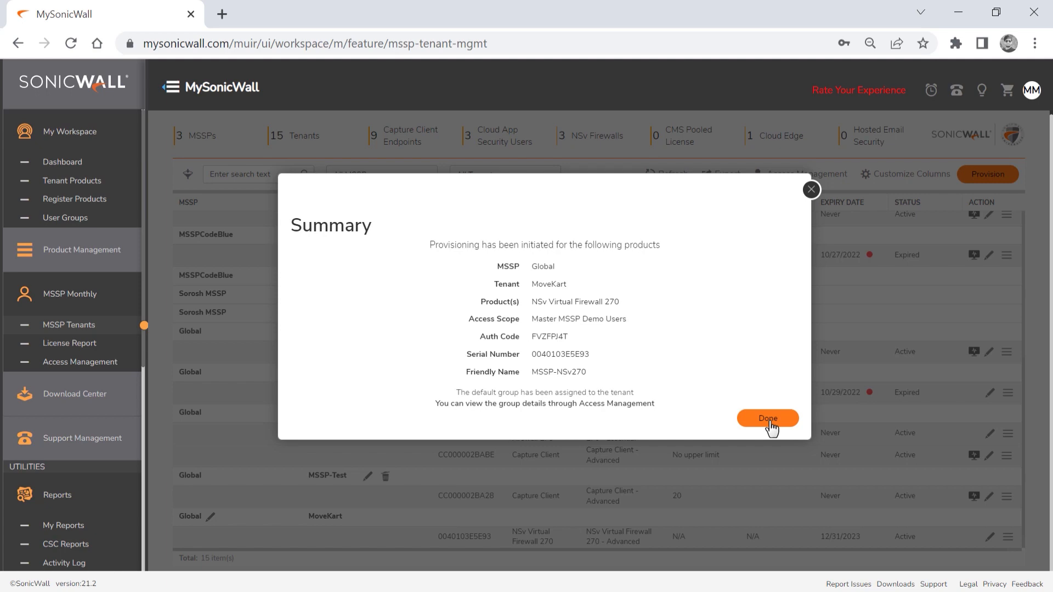
# Step: Dismiss the summary and review MoveKart's Active NSv 270 and Capture Client rows
pyautogui.click(767, 418)
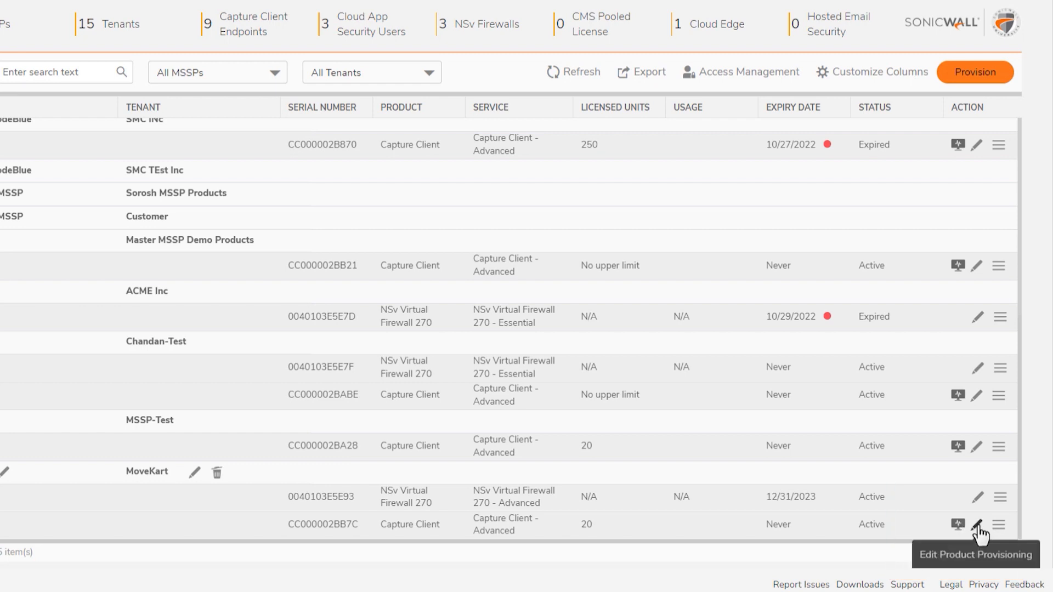
pyautogui.click(976, 524)
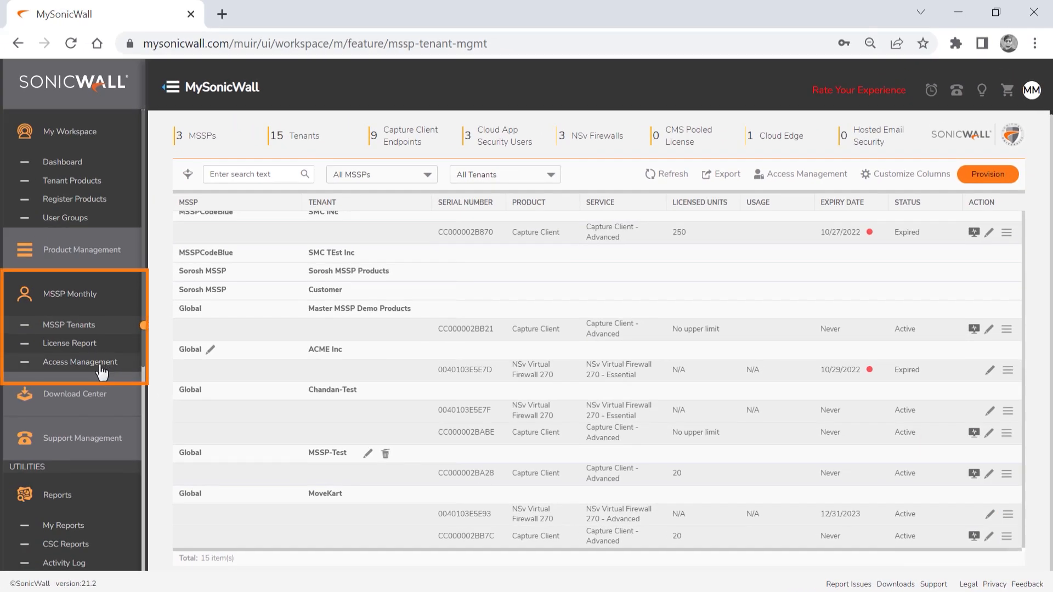
# Step: Invite MSSP user2 as an Employee in MSSP-user-Group under the Global MSSP
pyautogui.click(78, 362)
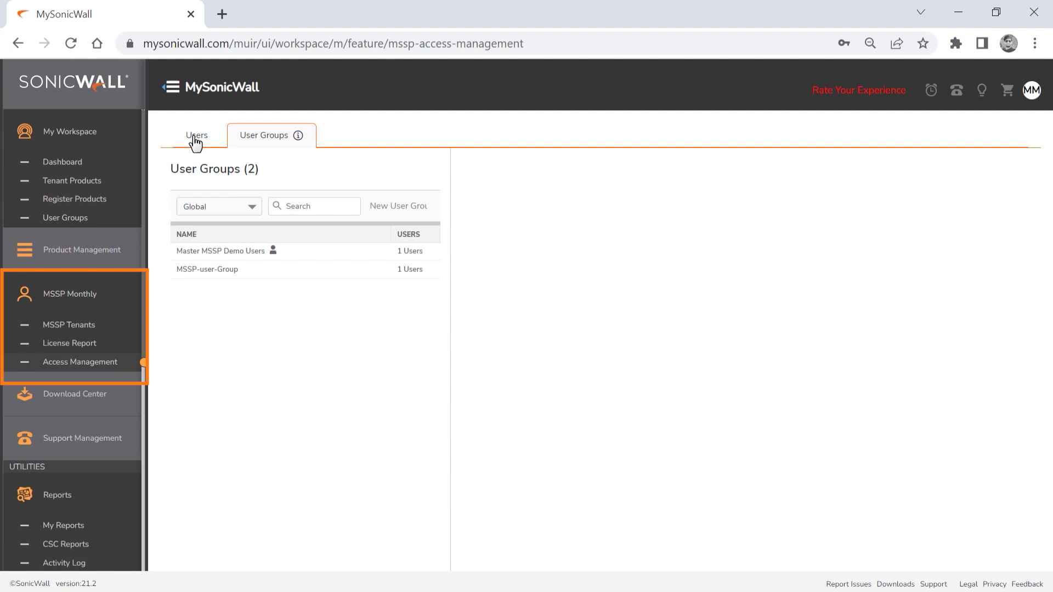
pyautogui.click(196, 135)
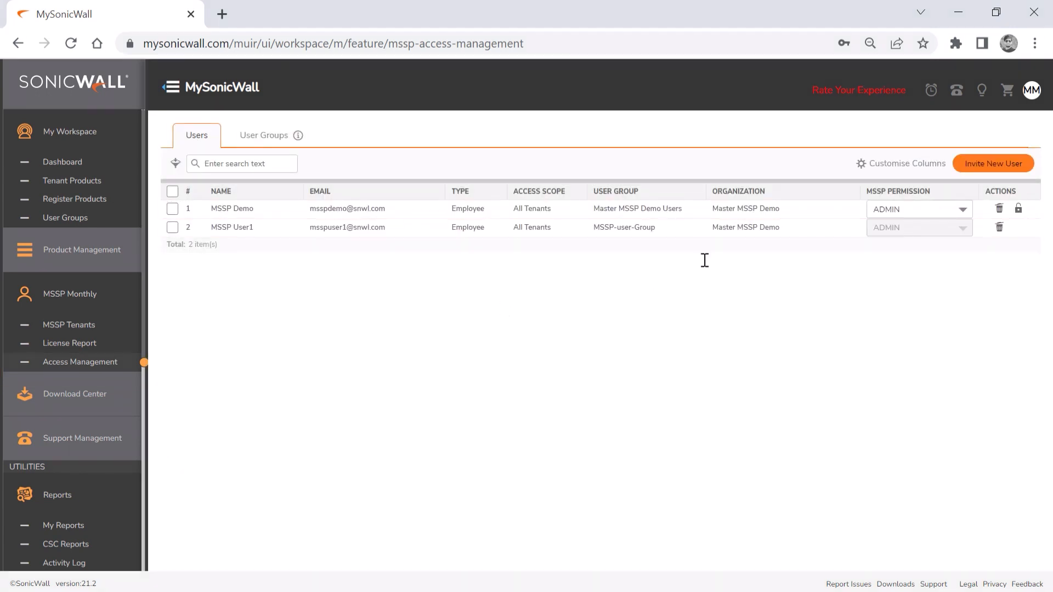
pyautogui.moveTo(993, 164)
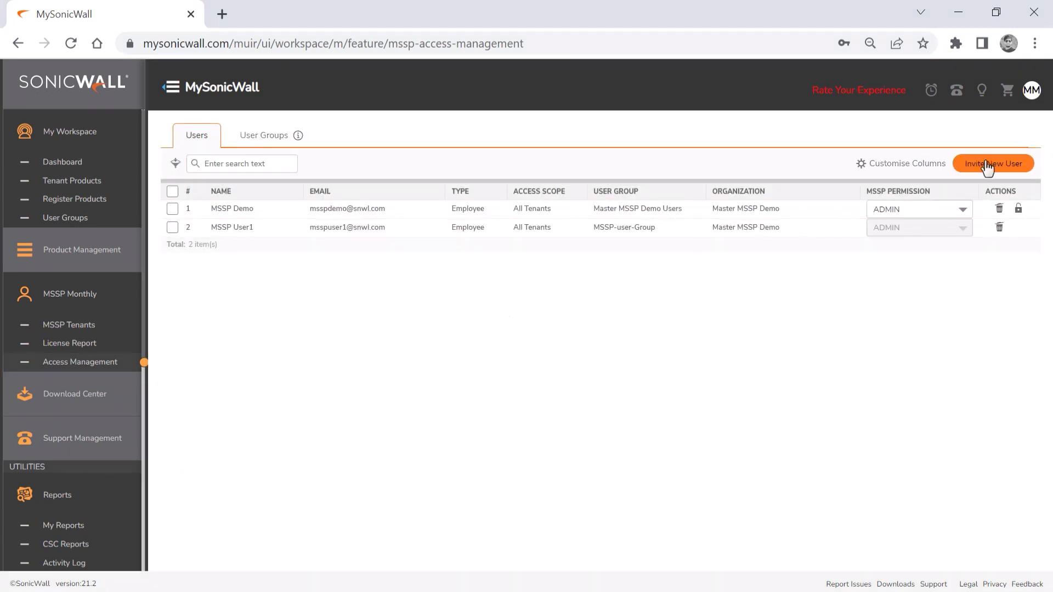
pyautogui.click(993, 164)
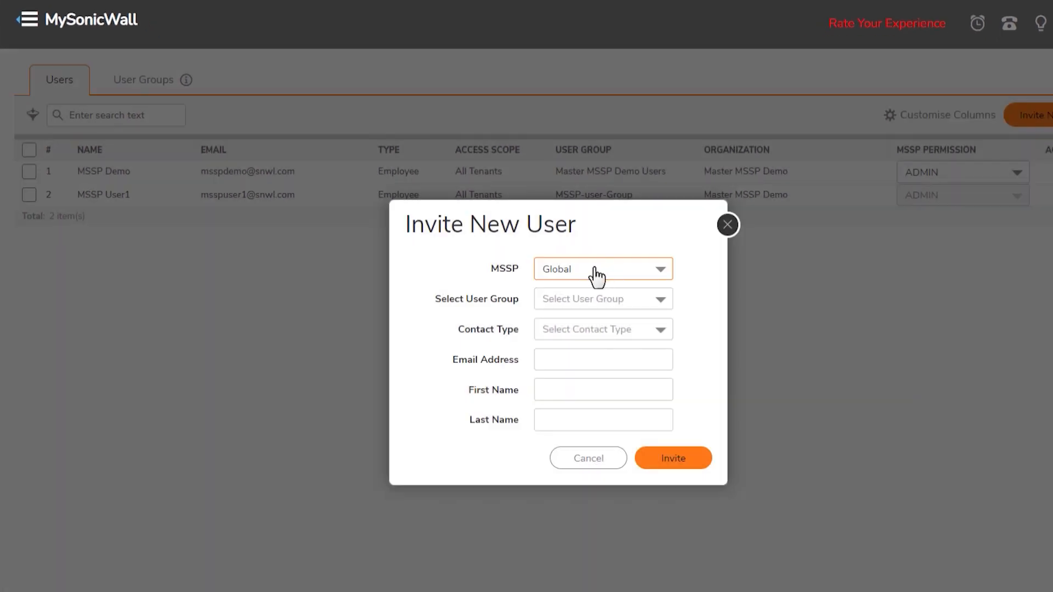
pyautogui.click(602, 299)
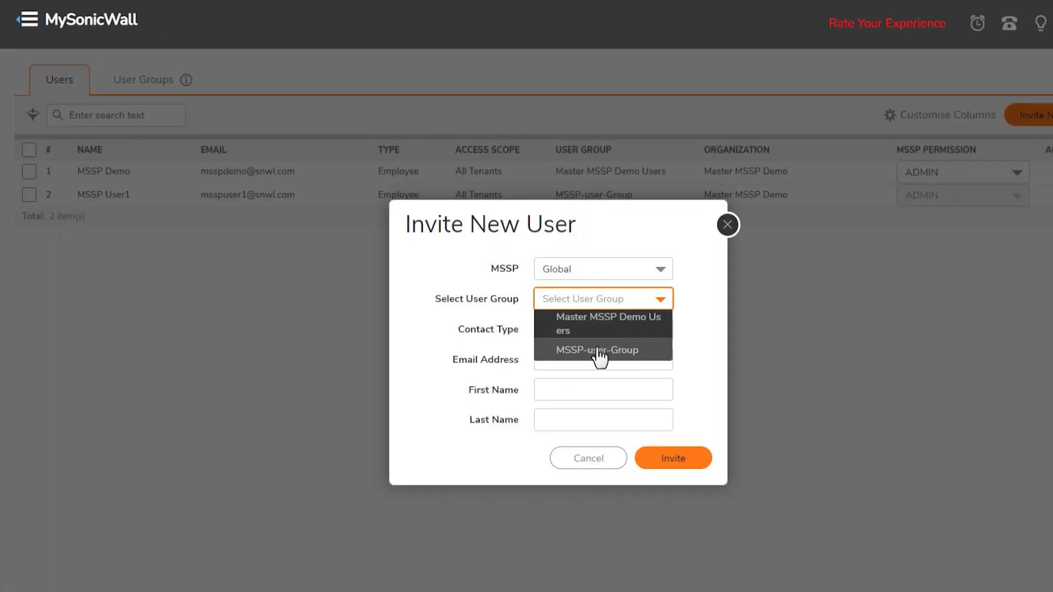
pyautogui.click(596, 349)
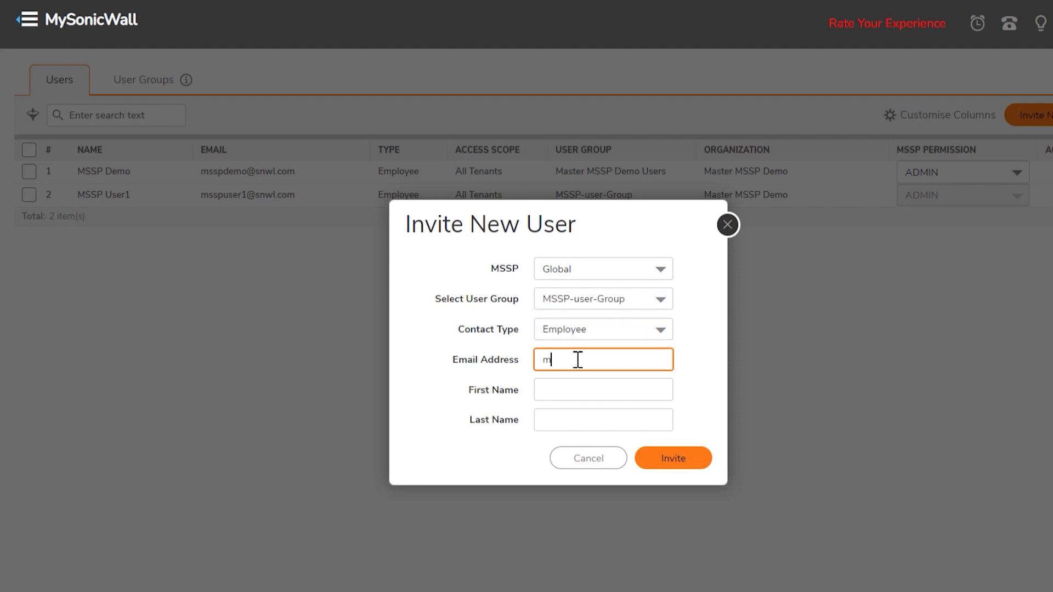
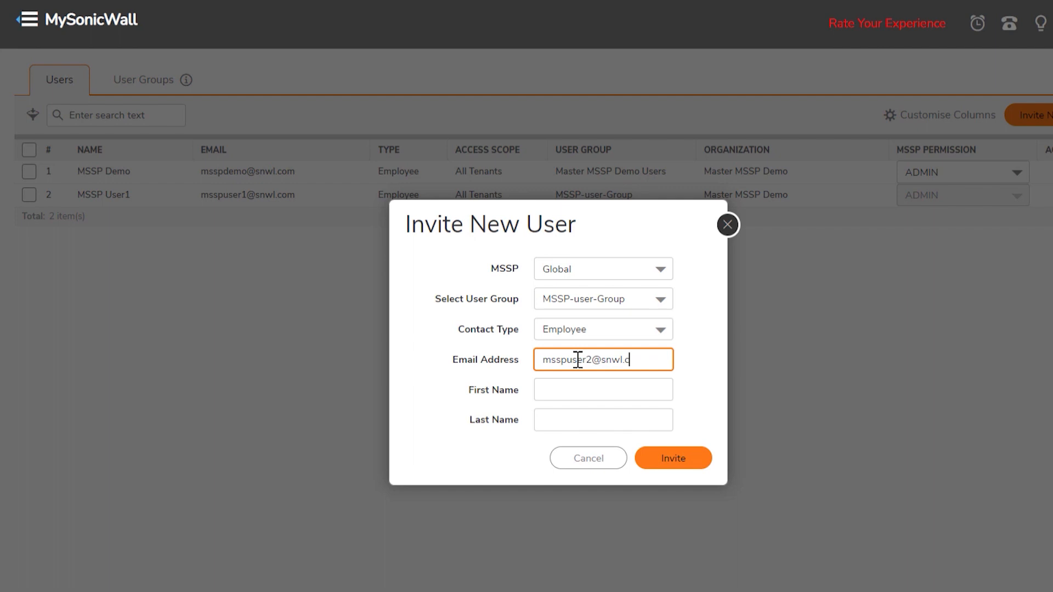
pyautogui.write('user2')
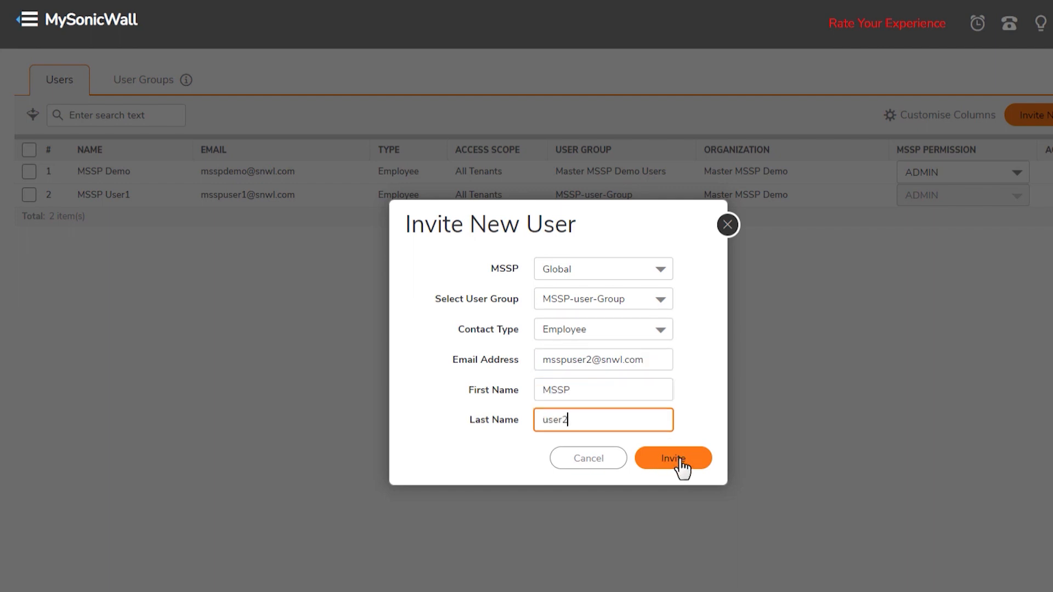
pyautogui.click(672, 457)
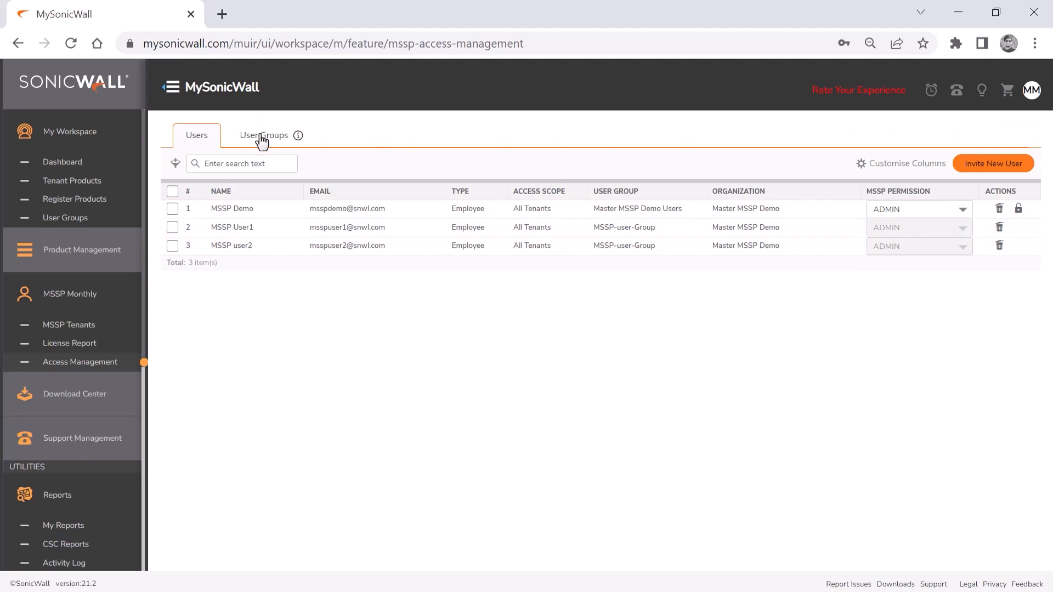
# Step: Inspect MSSP-user-Group's scope, toggling All tenants off and back on, then cancel
pyautogui.click(264, 135)
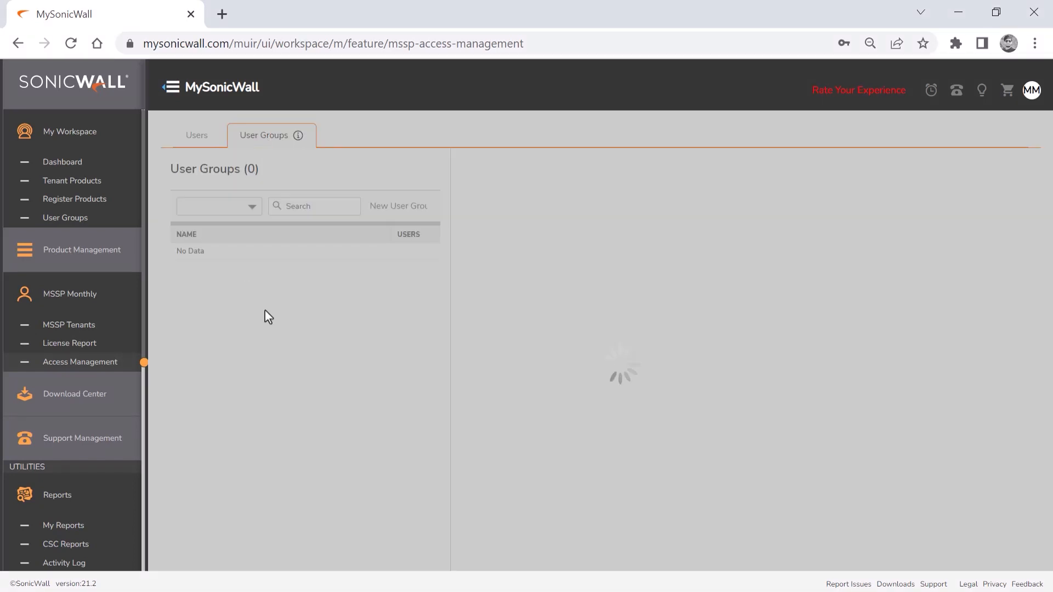
pyautogui.click(207, 270)
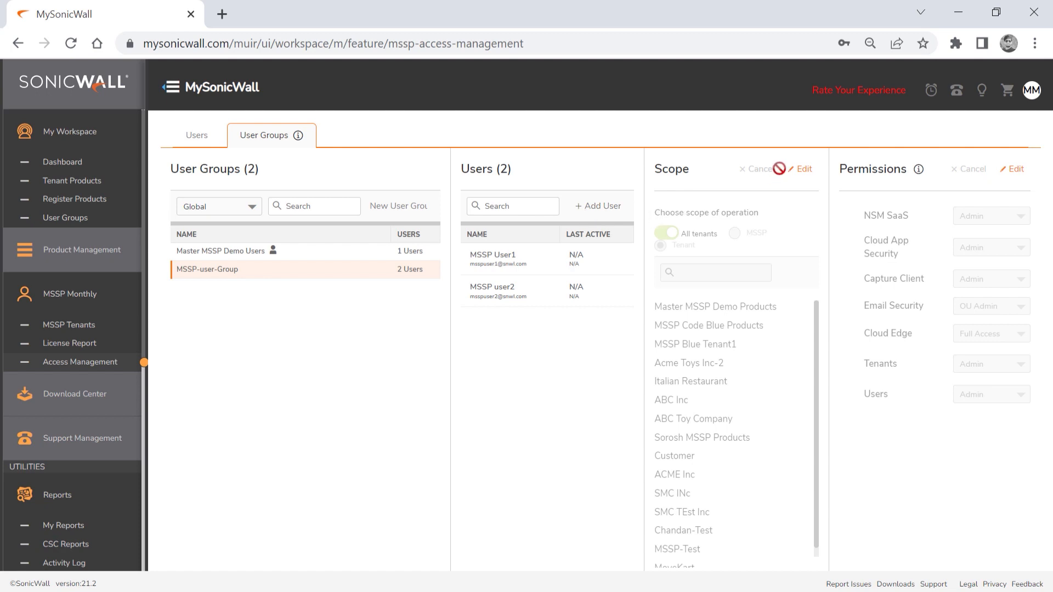
pyautogui.click(803, 168)
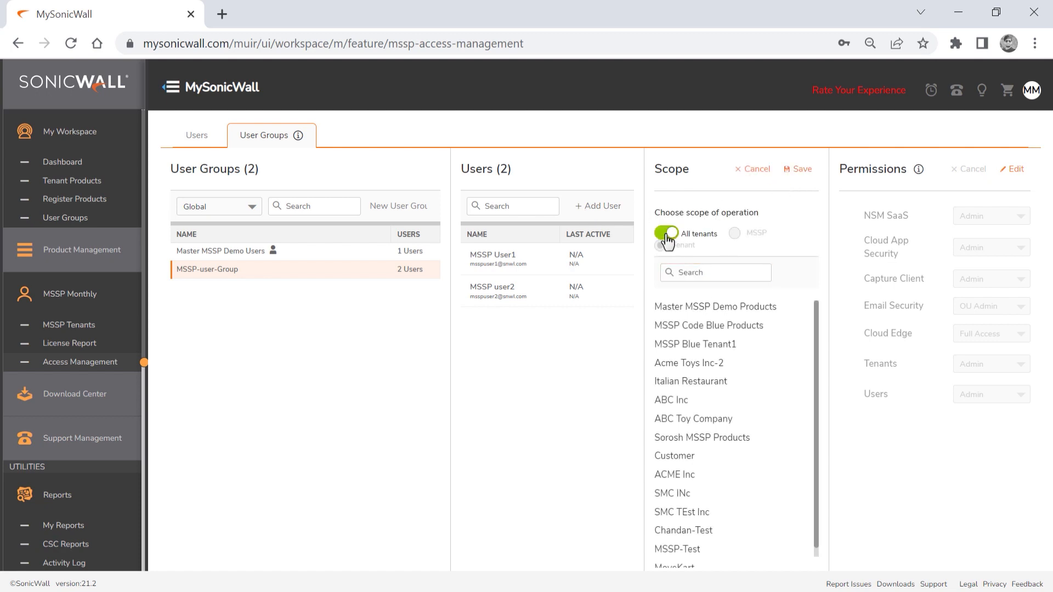
pyautogui.click(667, 236)
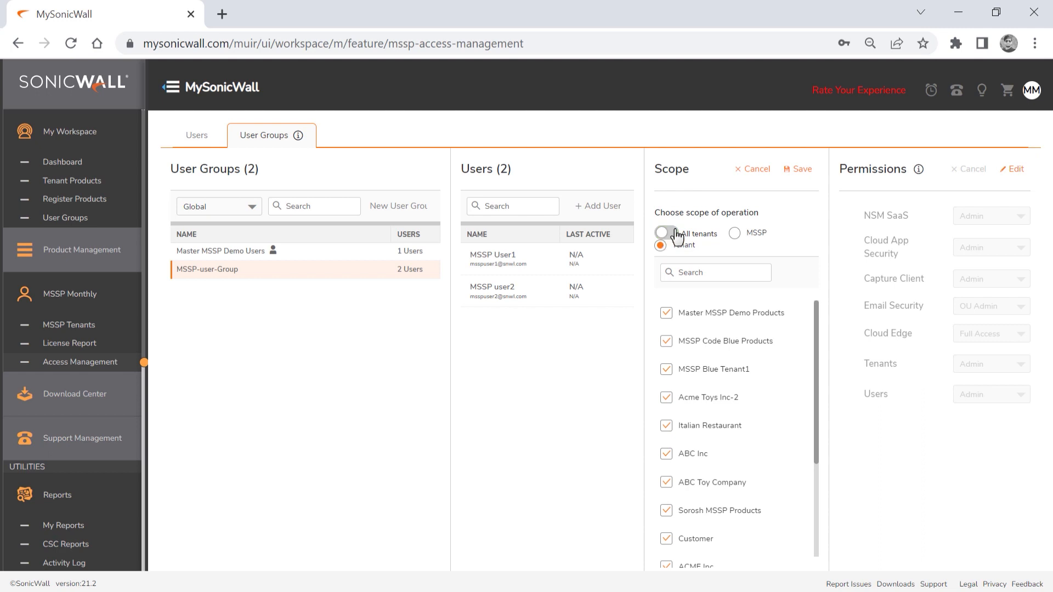
pyautogui.click(665, 233)
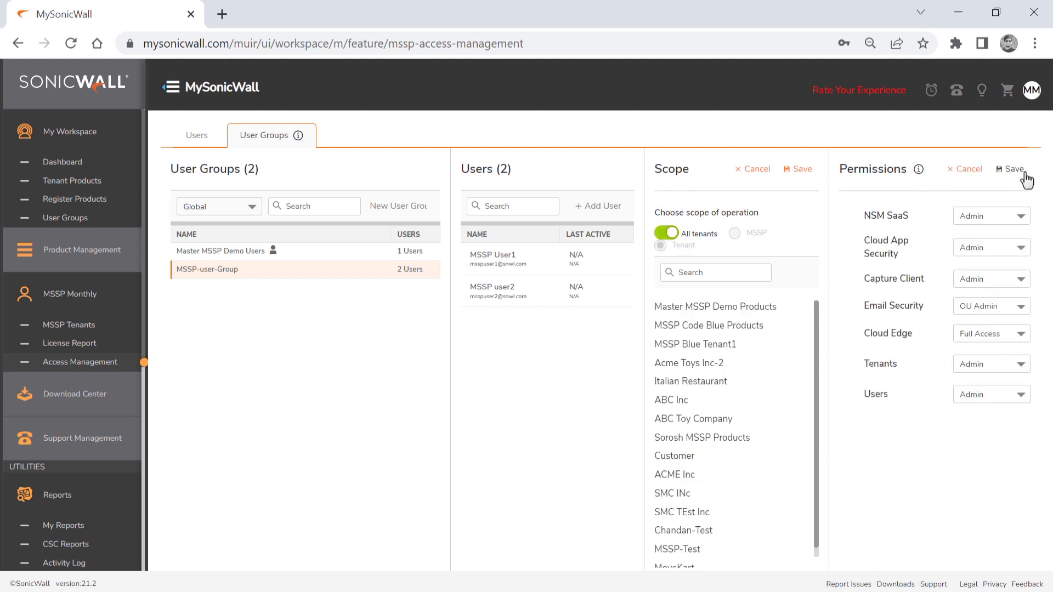
pyautogui.moveTo(927, 319)
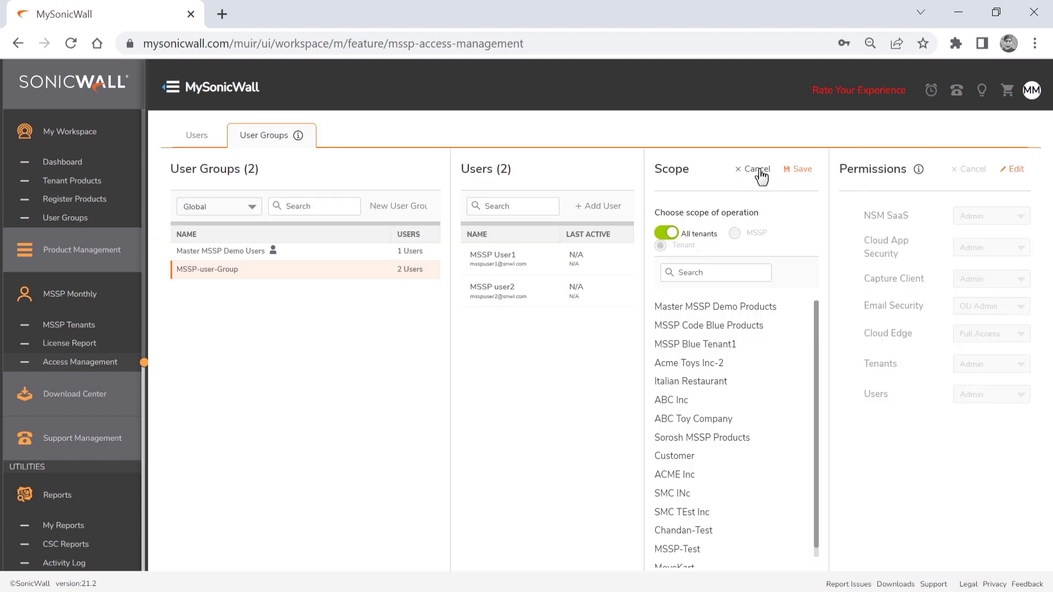
pyautogui.click(760, 169)
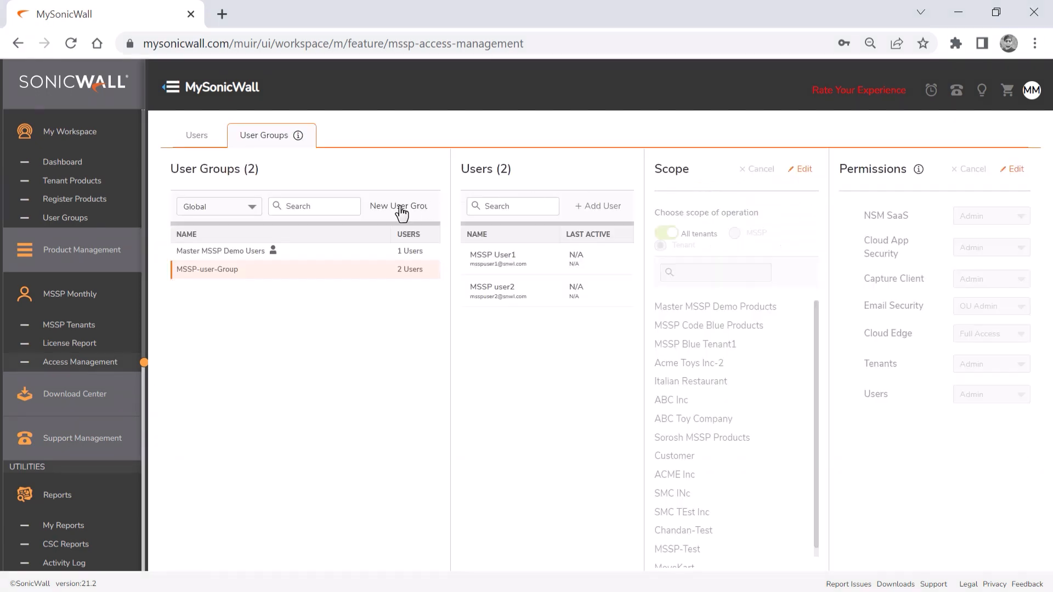
# Step: Create a new user group named MSSP-Movekart-Group
pyautogui.click(398, 206)
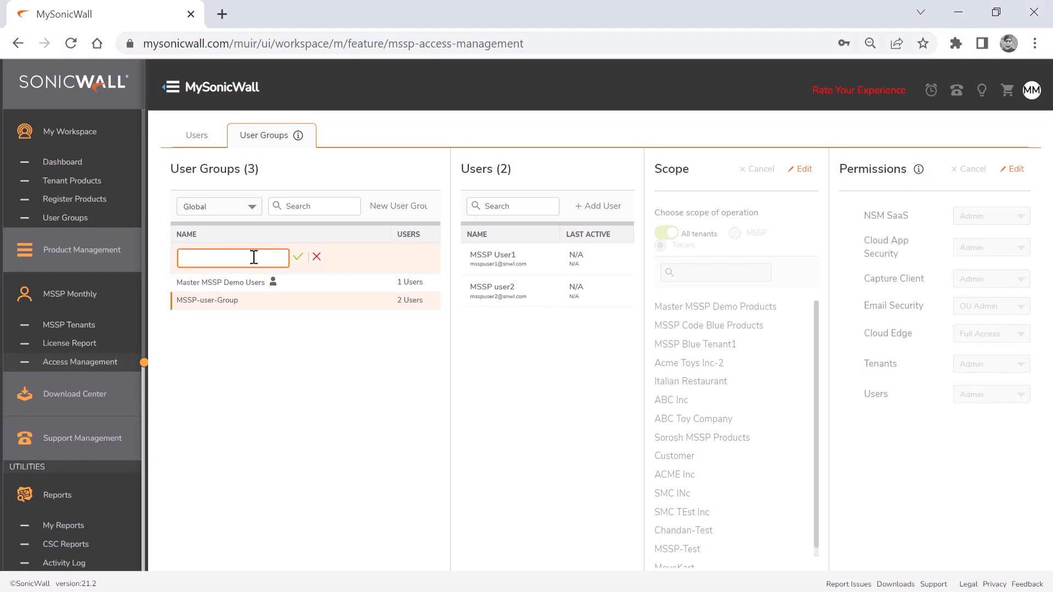
pyautogui.write('MSSP-Movekart-G')
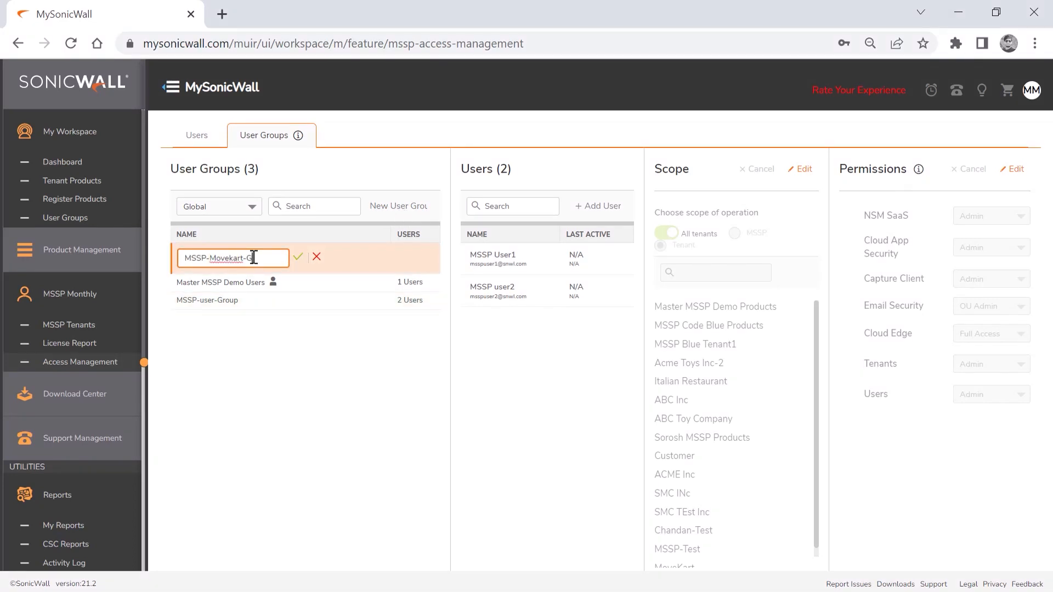
pyautogui.click(298, 258)
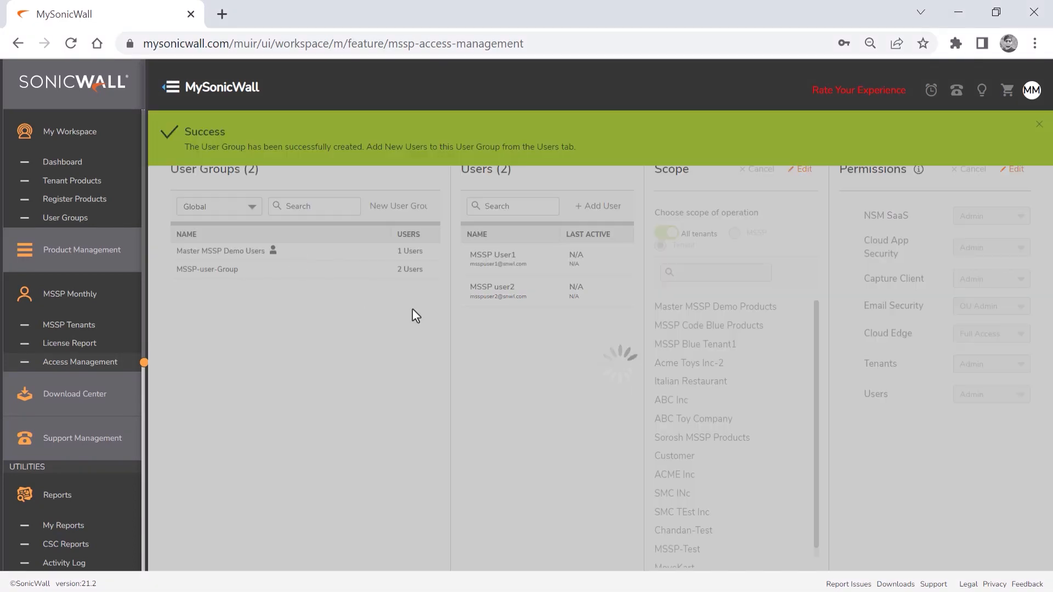
# Step: Add MSSP User1 as a member of MSSP-Movekart-Group
pyautogui.click(216, 269)
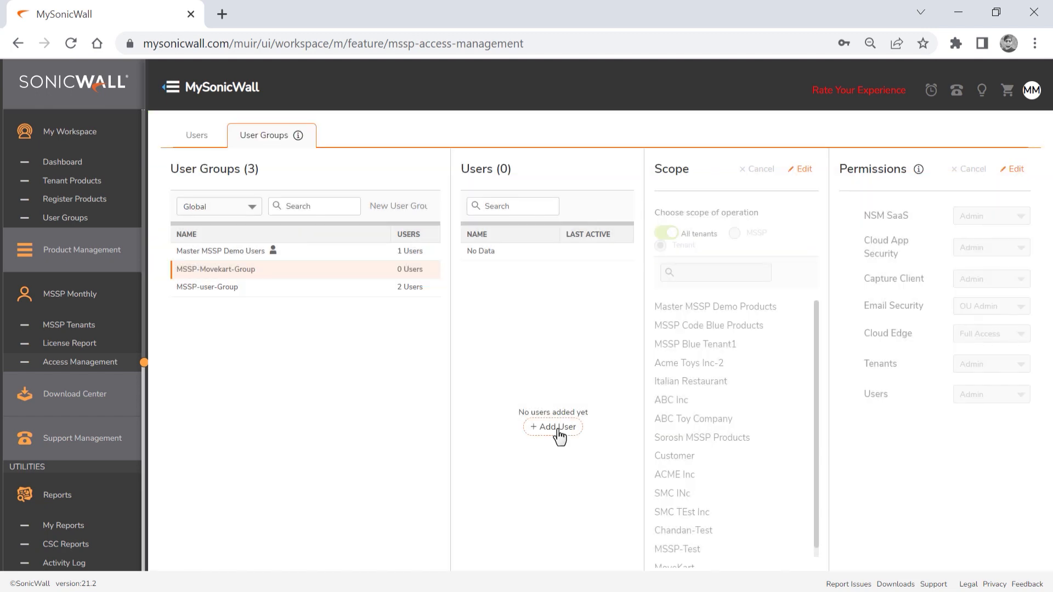
pyautogui.click(553, 426)
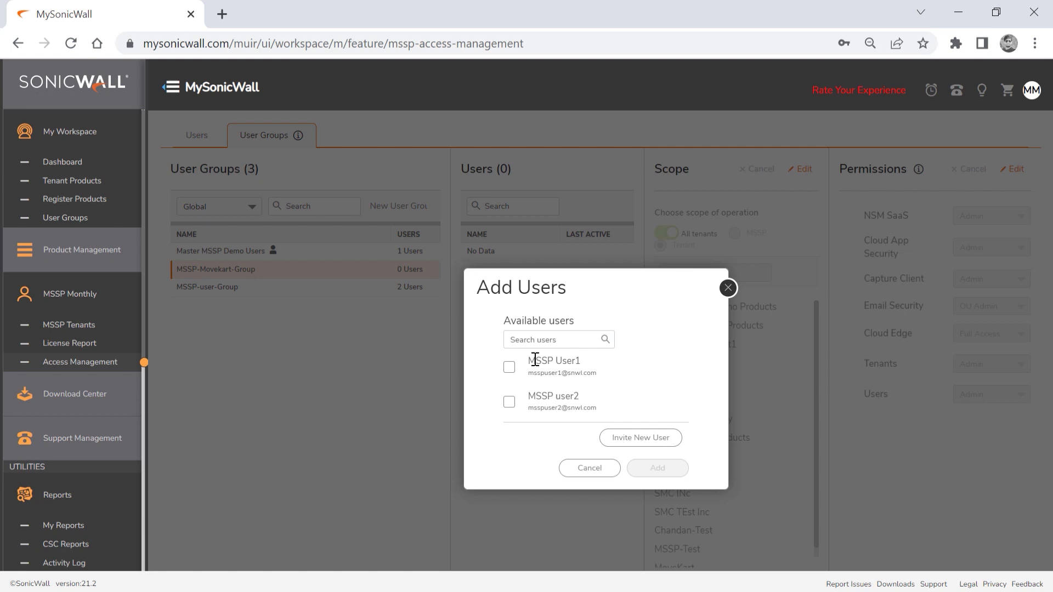
pyautogui.click(509, 368)
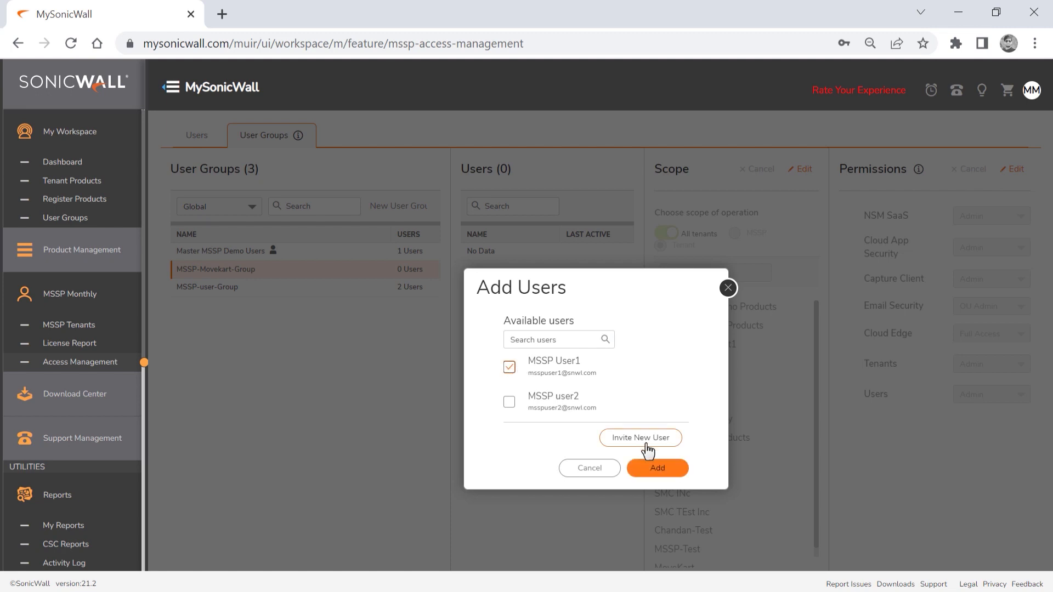
pyautogui.click(656, 468)
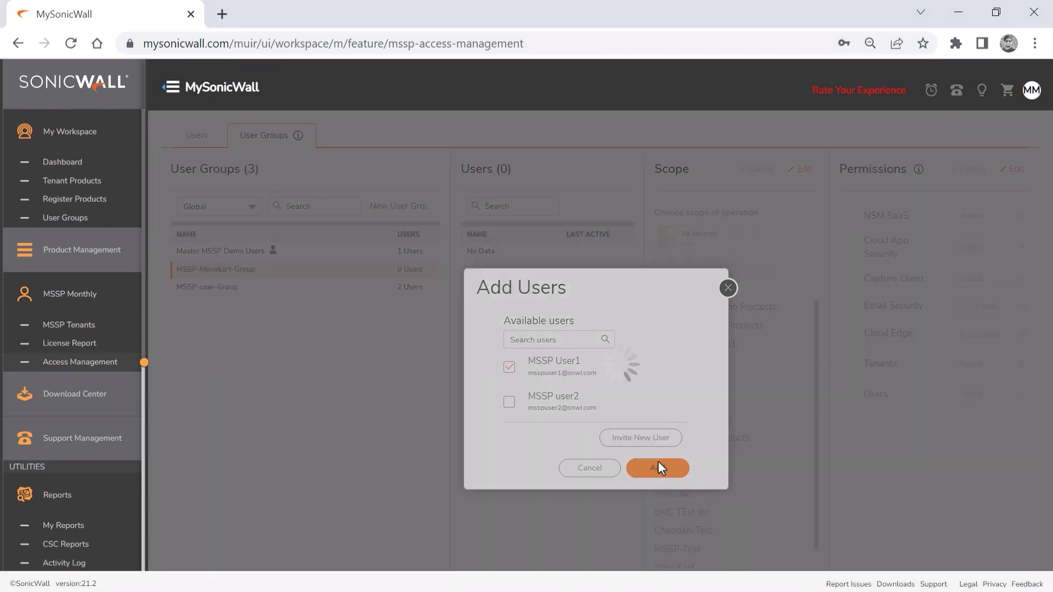
pyautogui.click(656, 468)
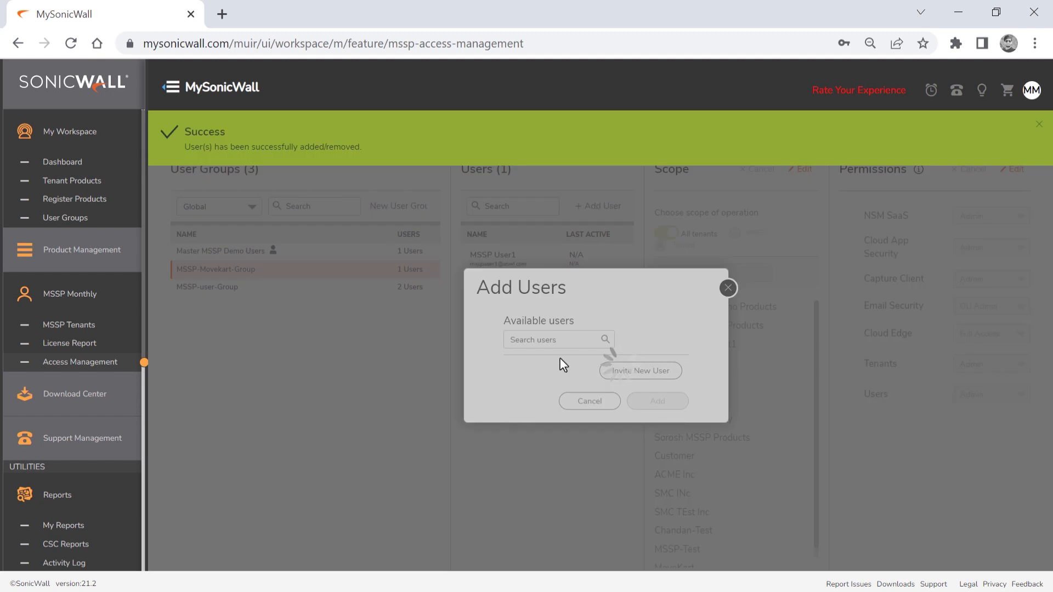
# Step: Invite Movekart User1 as an Employee into MSSP-Movekart-Group
pyautogui.click(639, 370)
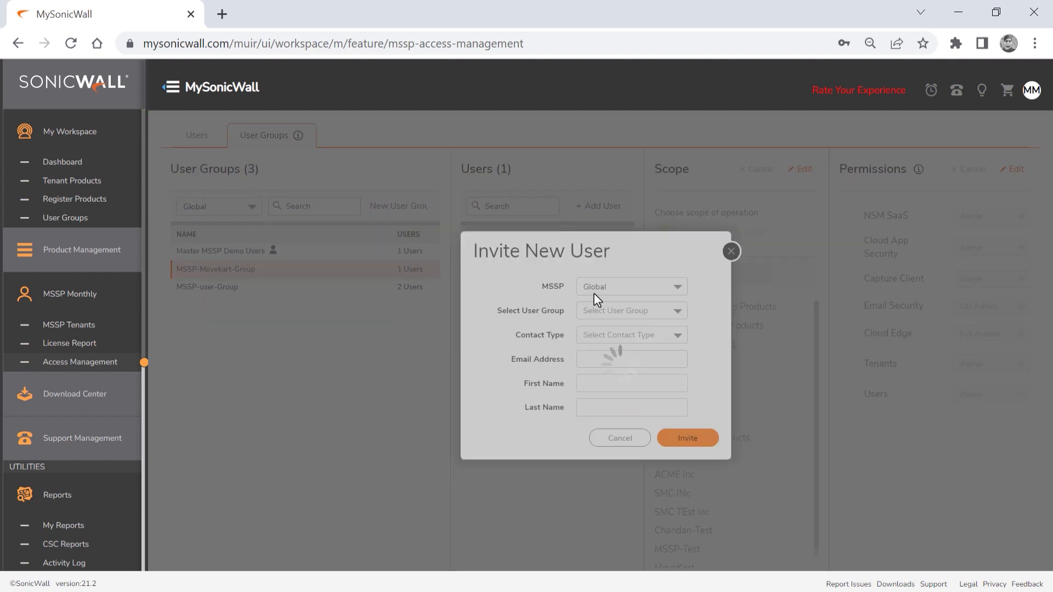
pyautogui.write('User1')
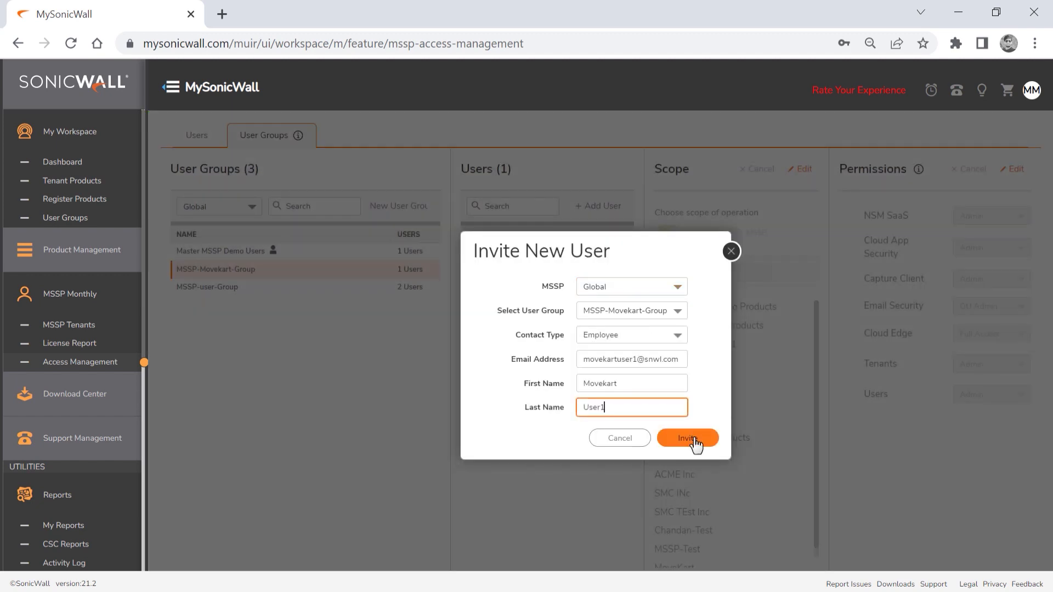
pyautogui.click(686, 438)
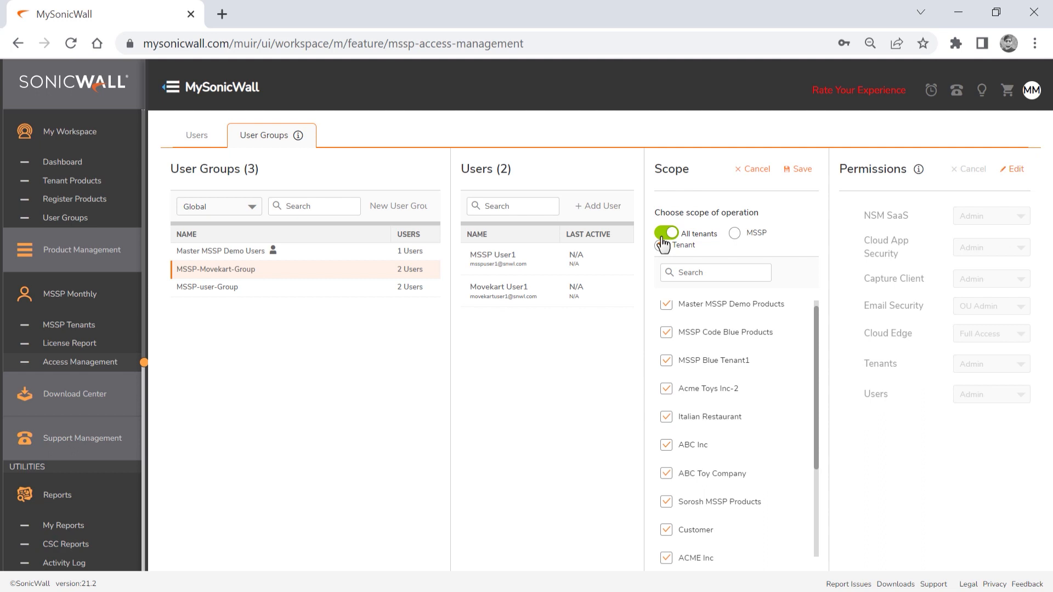
# Step: Limit MSSP-Movekart-Group's scope to checked tenants, save its permissions, and confirm the change
pyautogui.click(666, 234)
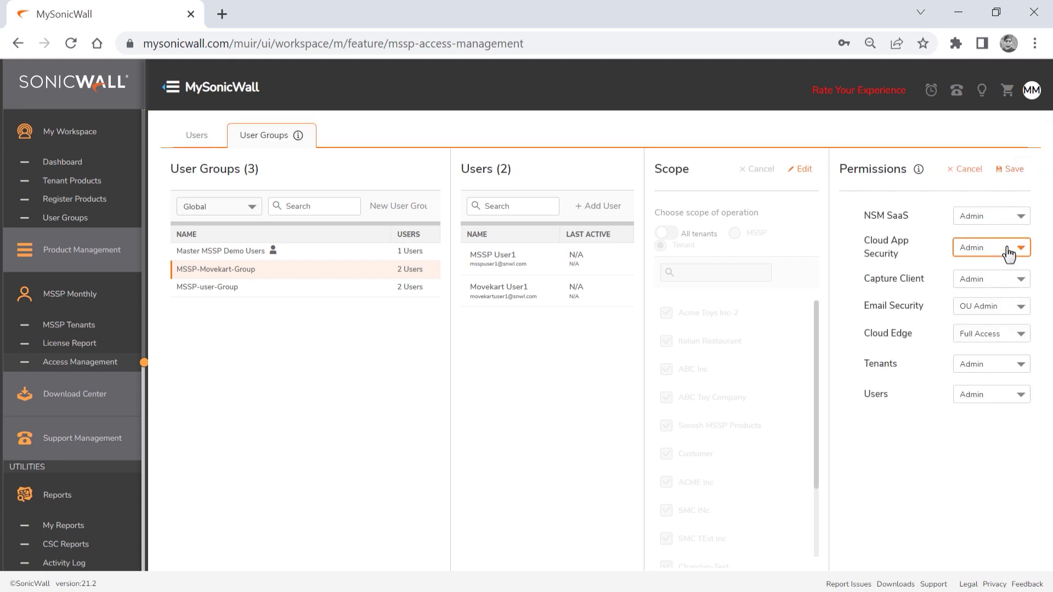
pyautogui.click(990, 394)
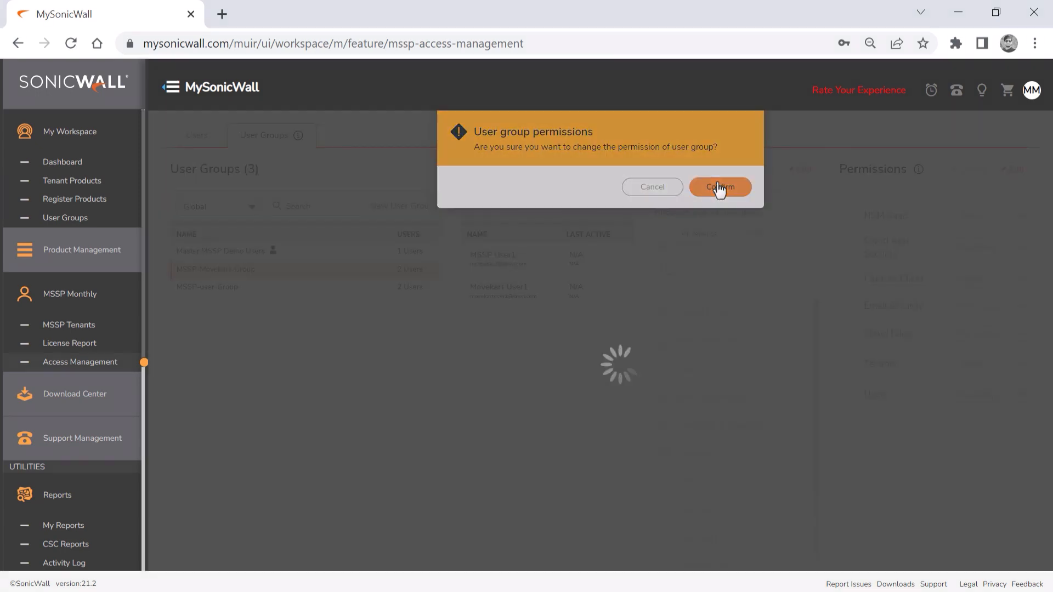
pyautogui.click(719, 186)
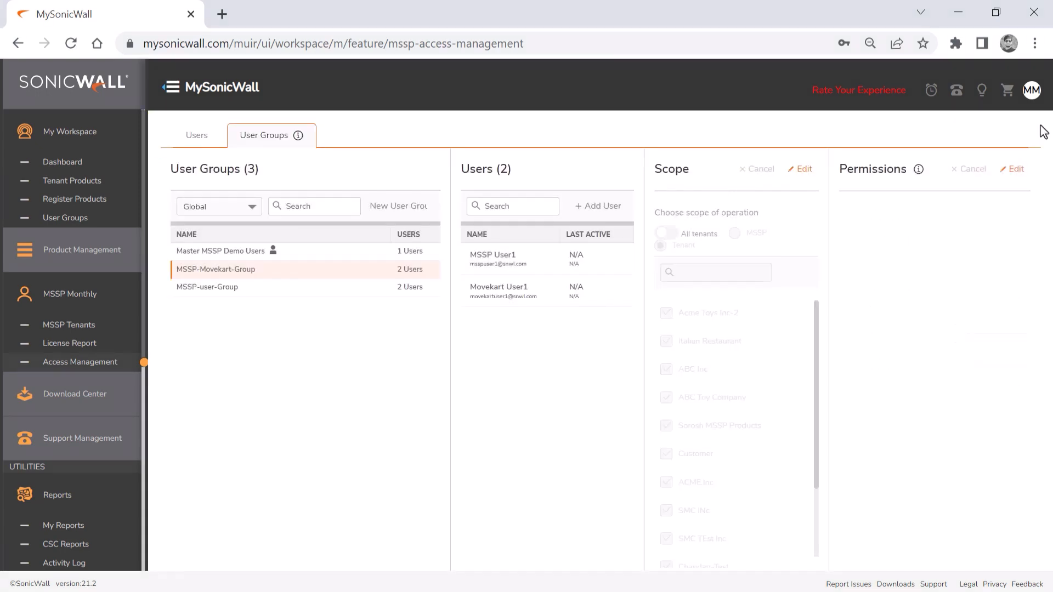